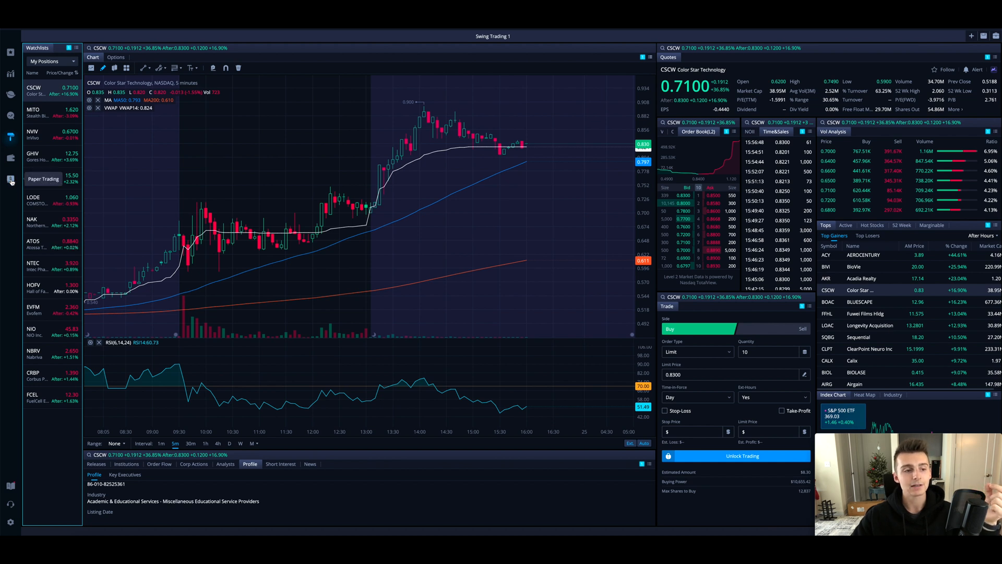
- Open the Paper Trading layout chooser from the left sidebar
click(10, 181)
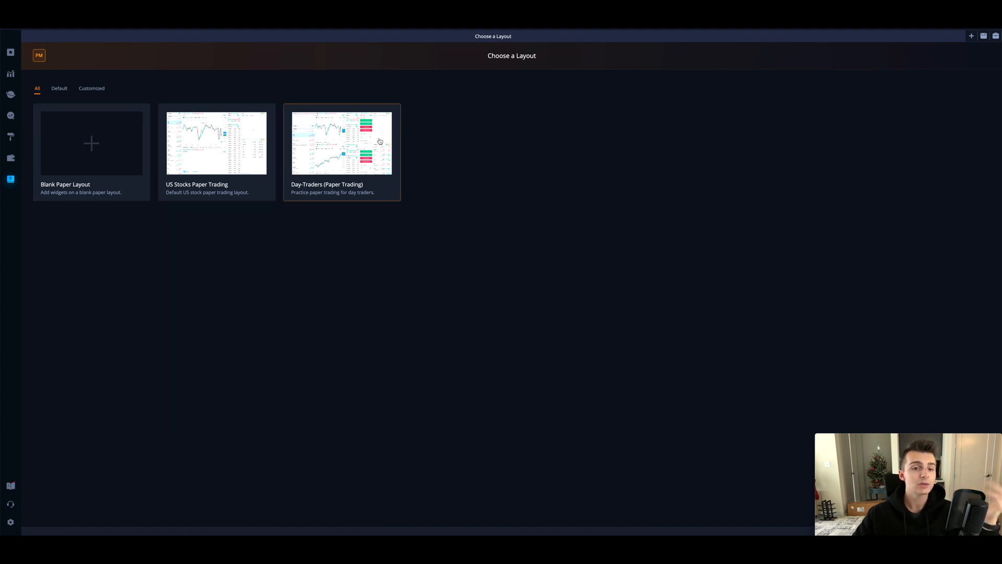
mouse_move(216, 142)
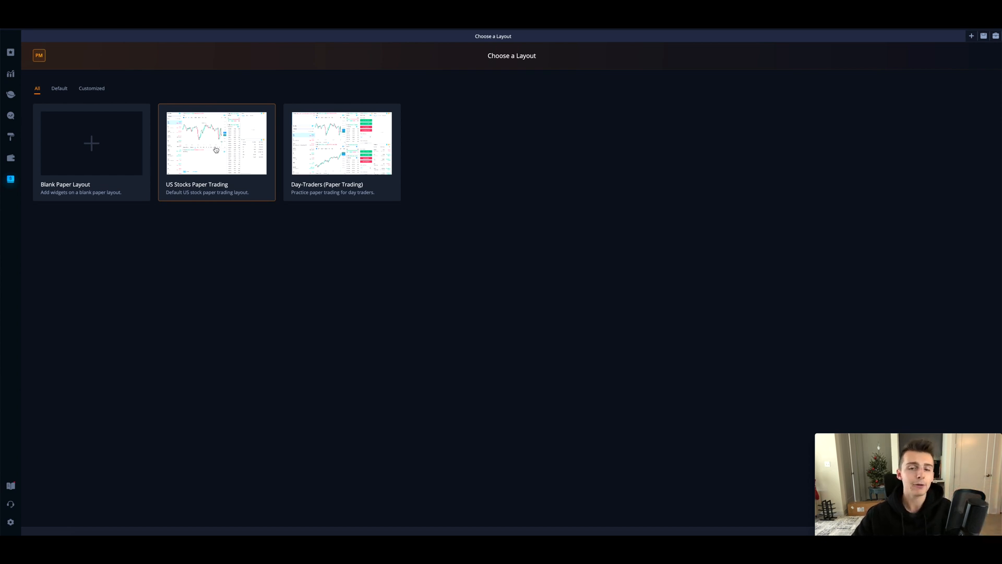
- Load the US Stocks Paper Trading layout and open the general settings page
click(216, 141)
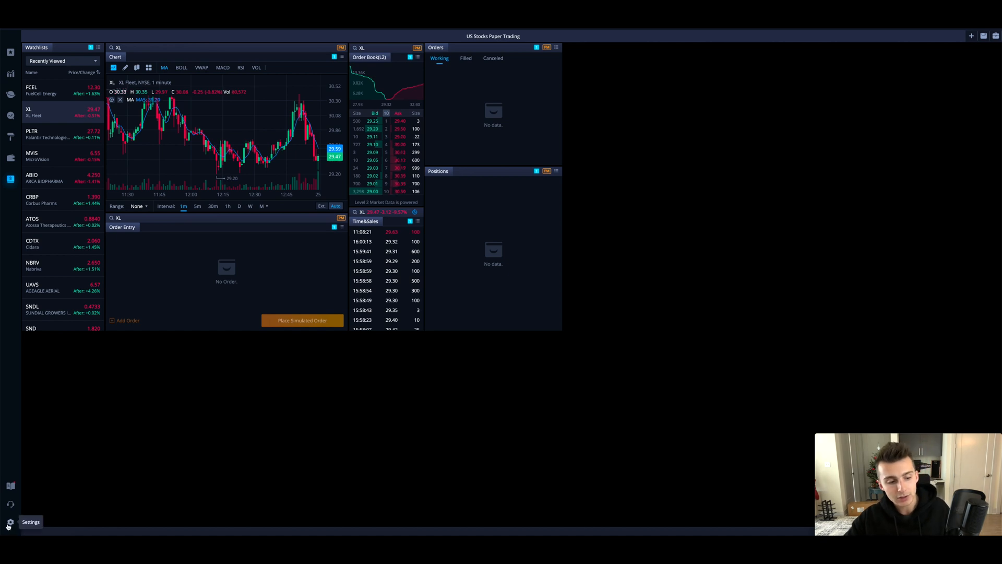
click(31, 521)
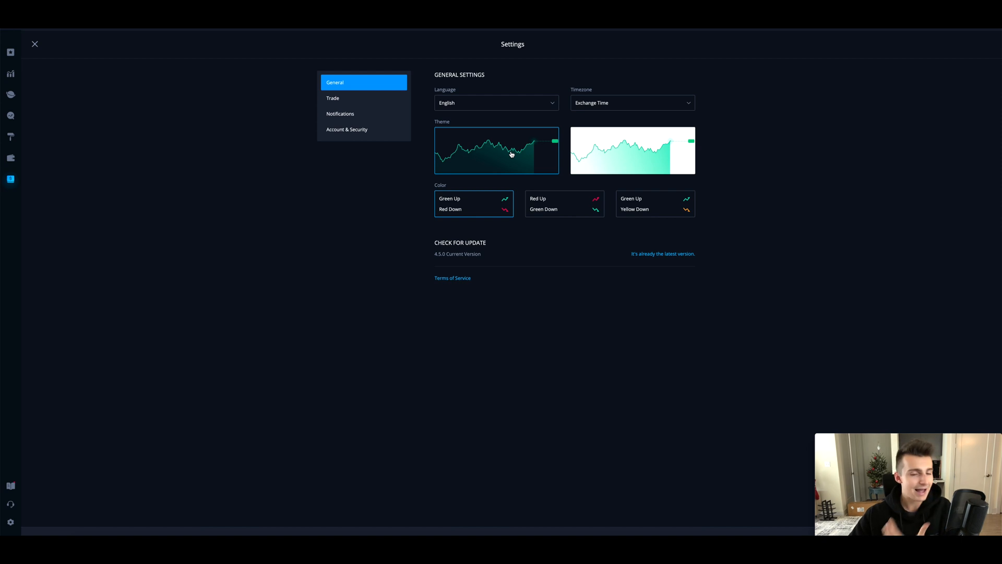
mouse_move(10, 158)
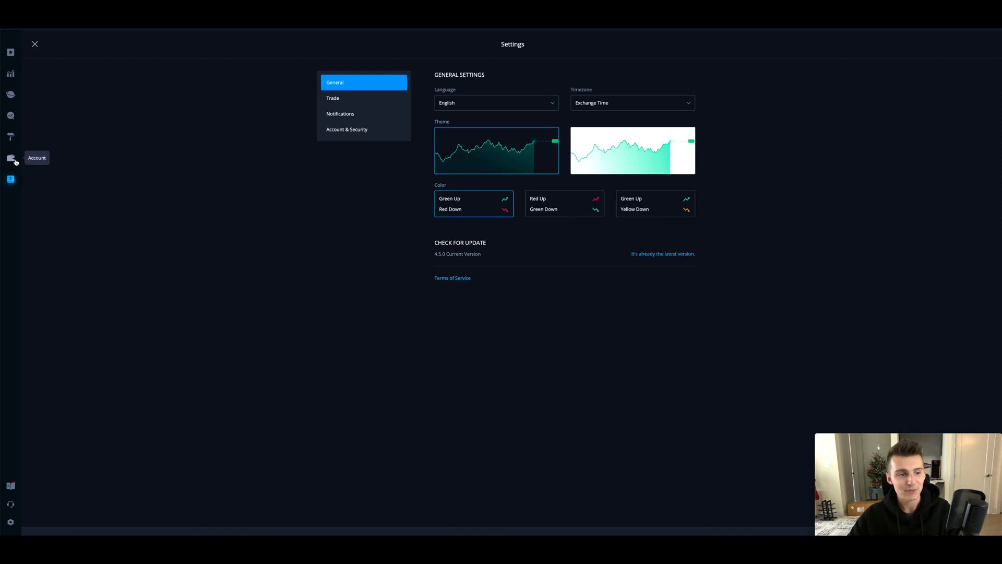
- Close Settings to get back to the US Stocks Paper Trading layout
click(34, 43)
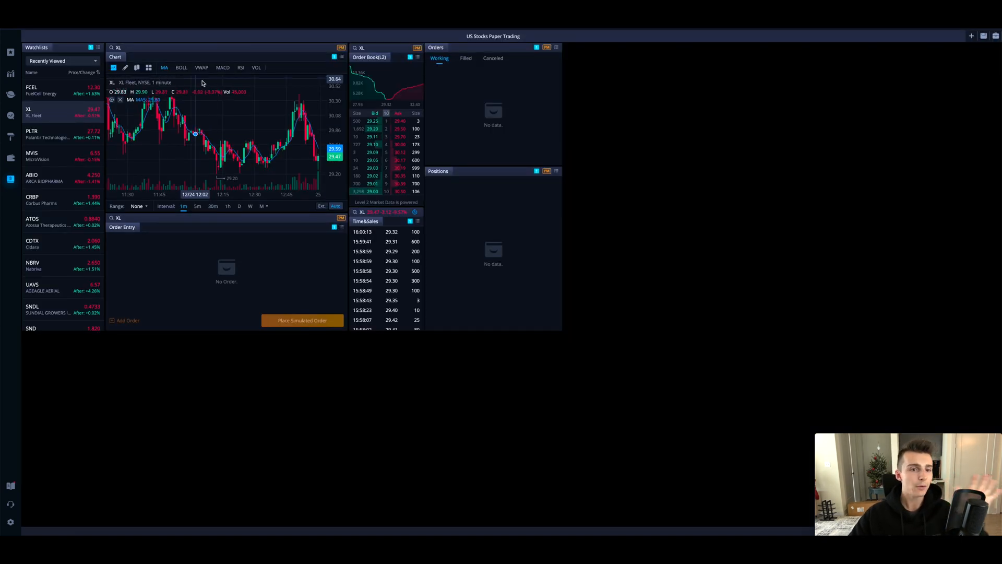
mouse_move(228, 108)
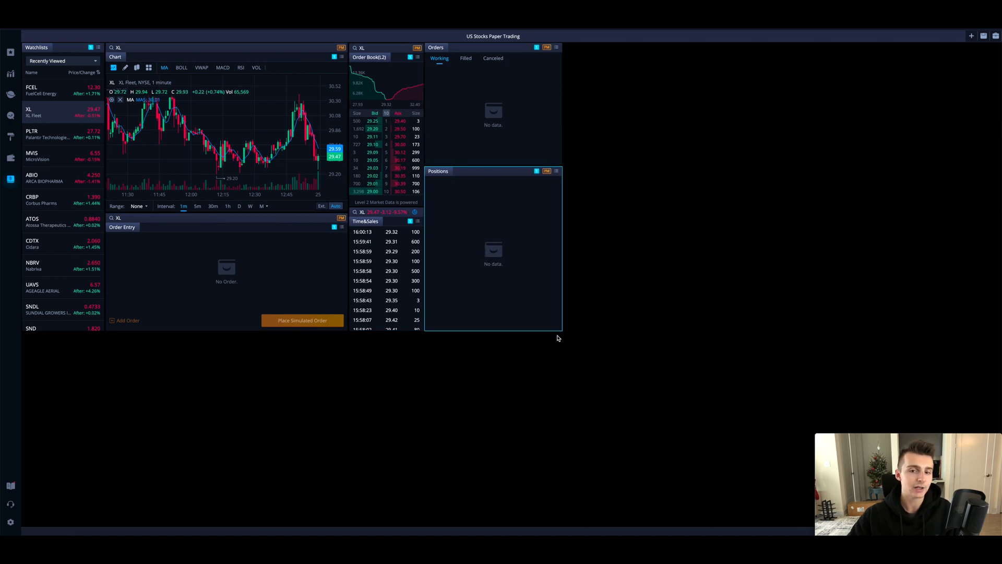
mouse_move(489, 238)
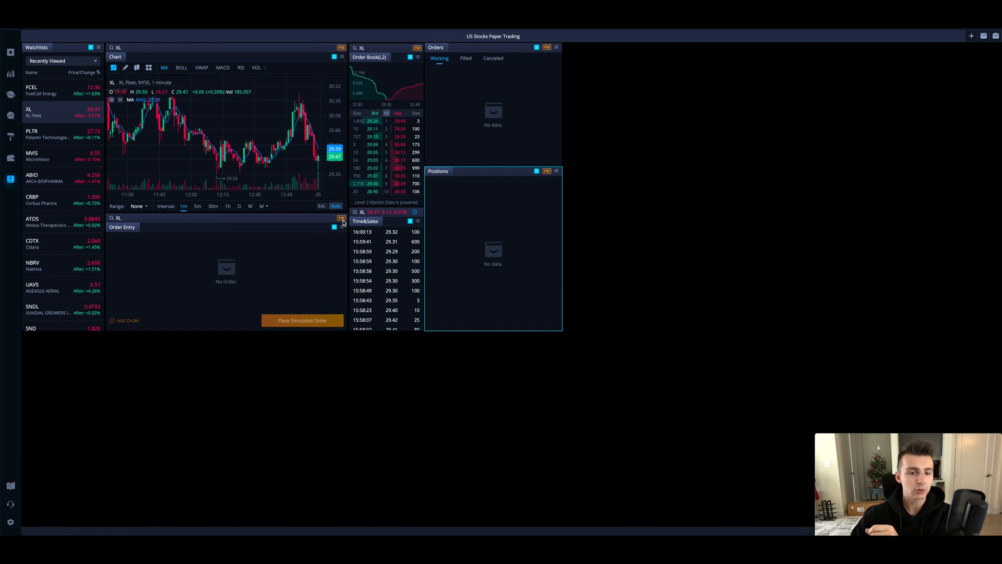
mouse_move(500, 177)
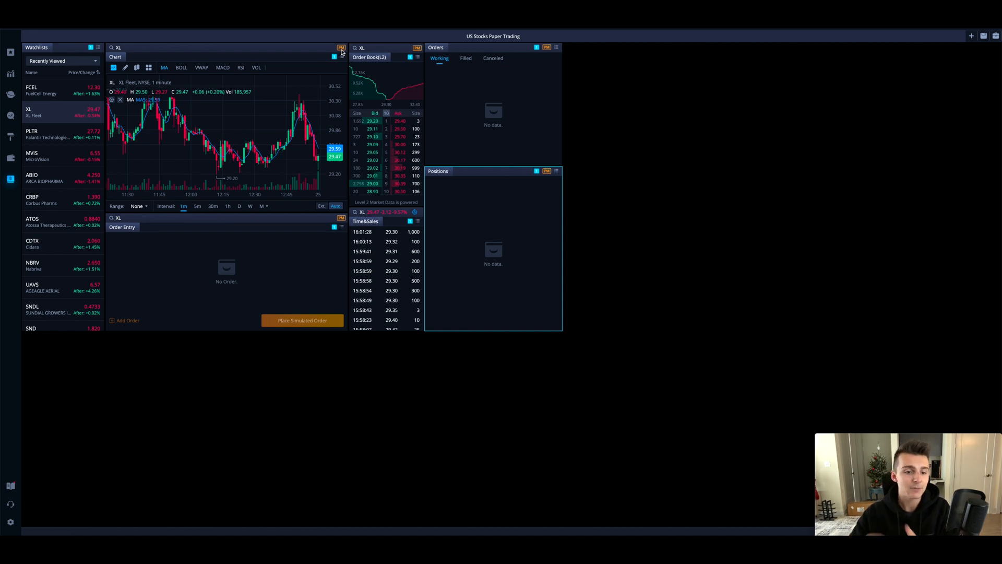
mouse_move(325, 320)
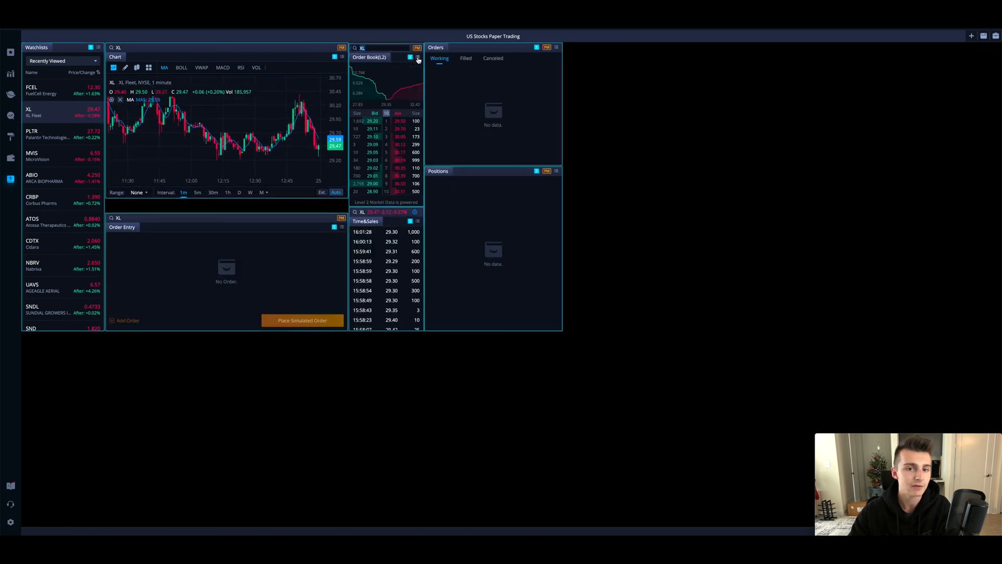
- Remove the Order Book, Time & Sales and Positions panels so the chart and order entry expand
click(416, 57)
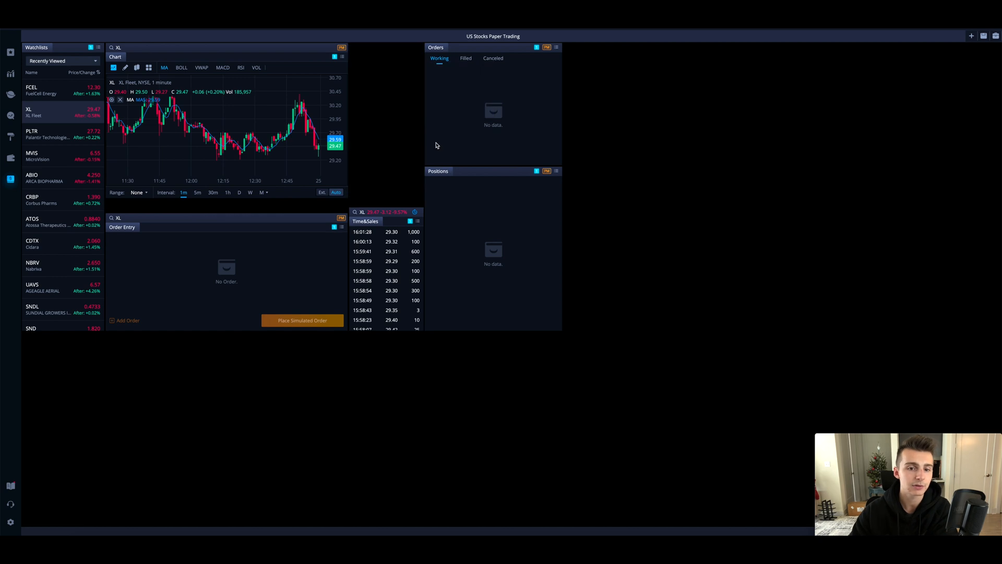
click(417, 222)
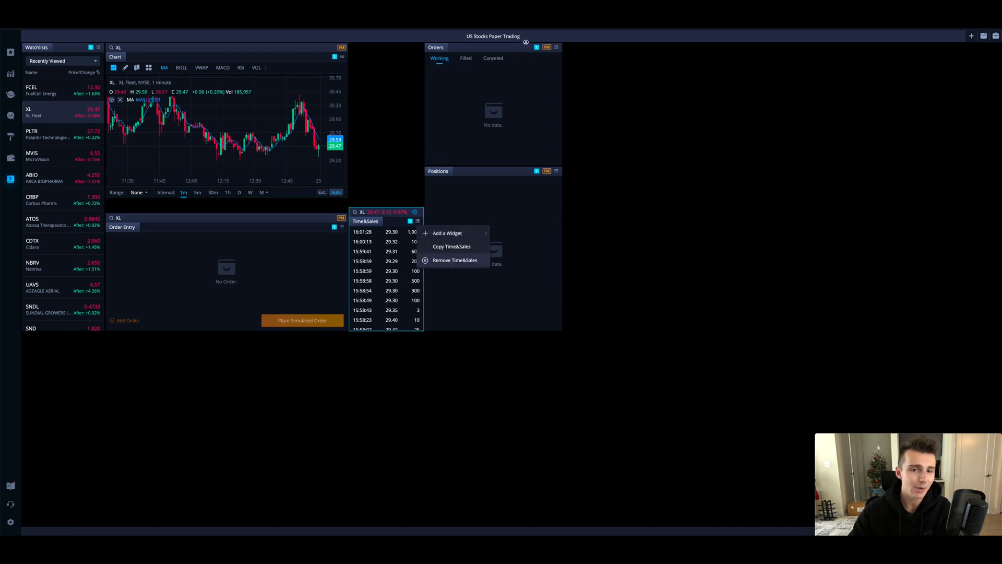
click(455, 260)
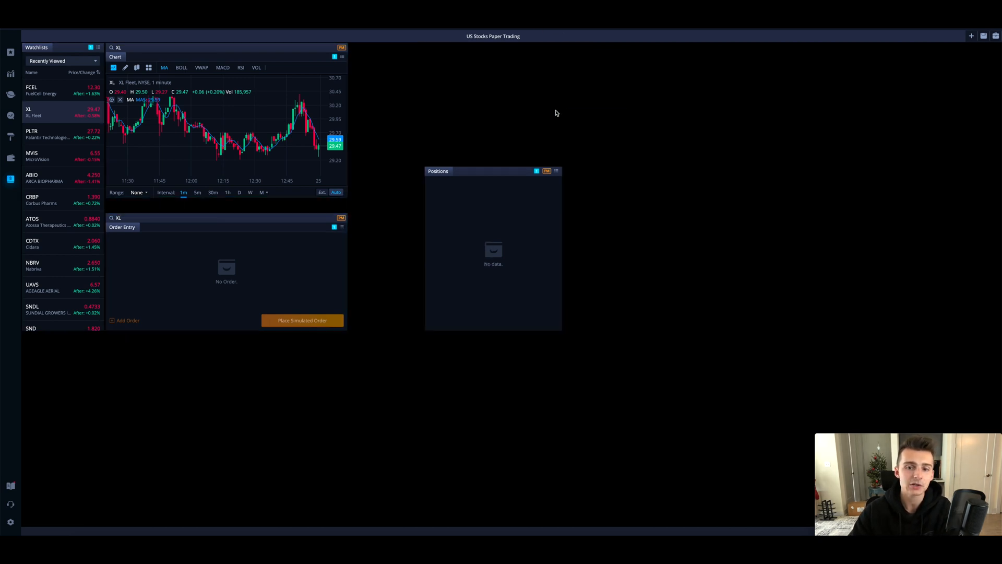
click(555, 170)
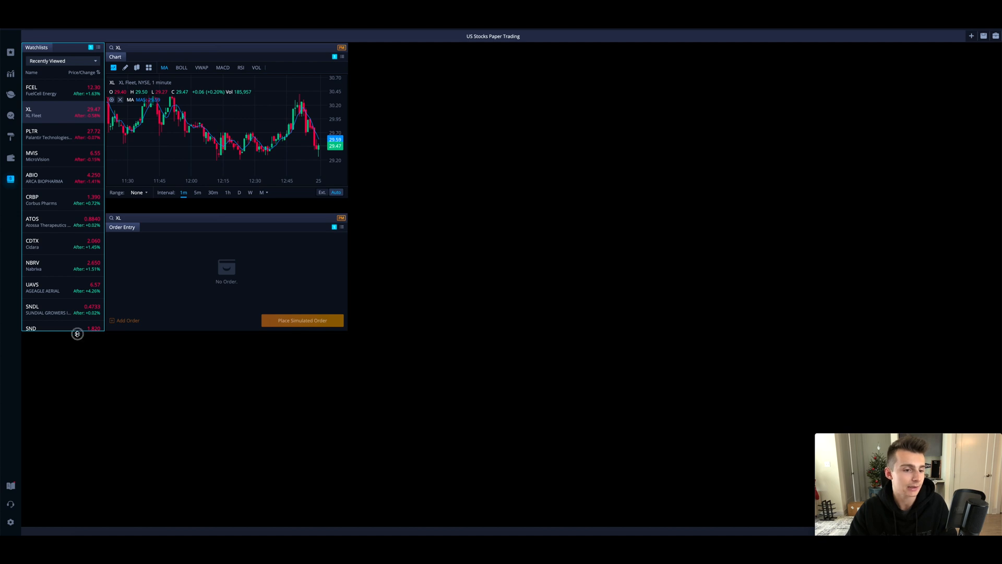
scroll(down, 3)
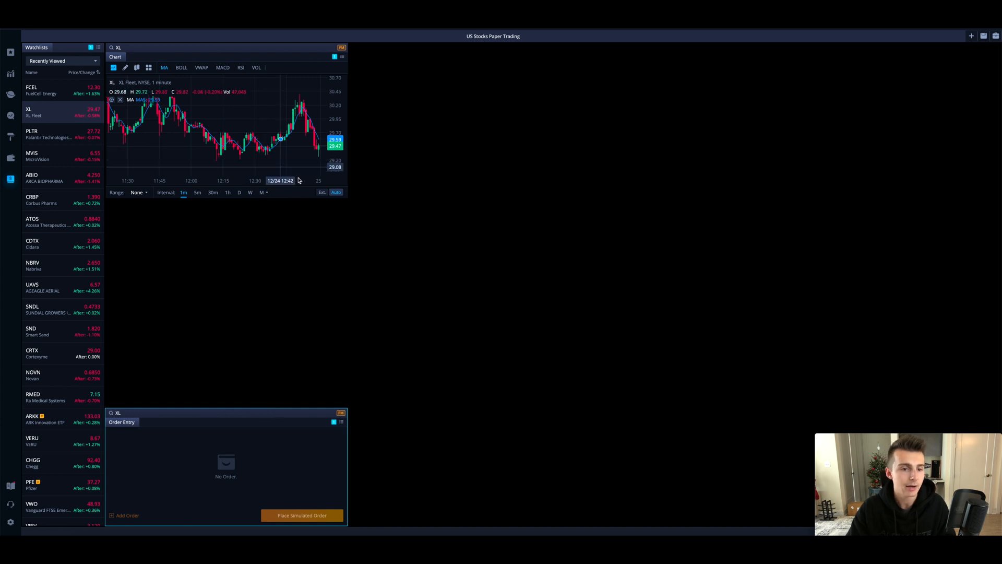
mouse_move(348, 199)
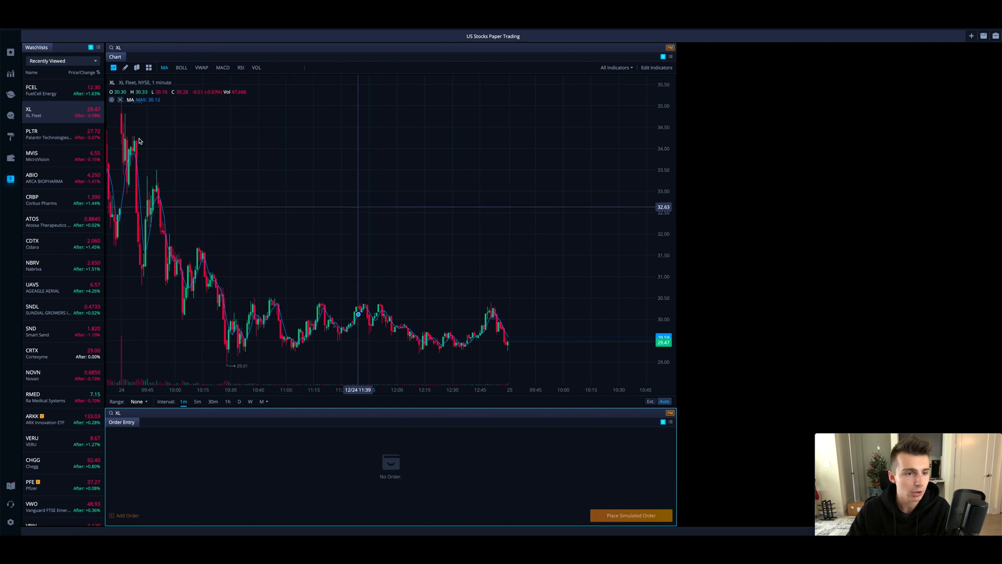
mouse_move(153, 116)
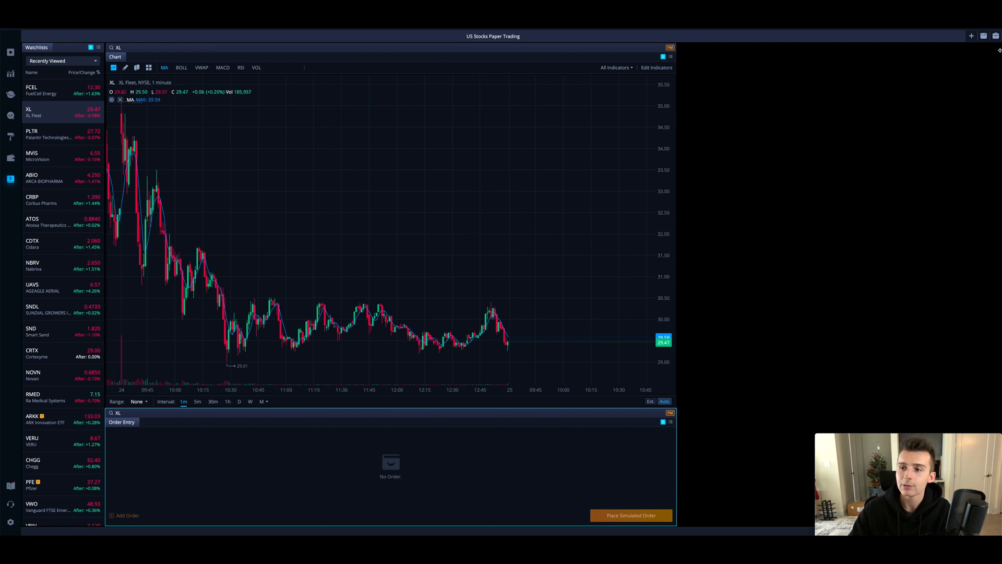
- Add a Quote widget linked to the chart's group, with XL Fleet's expanded statistics shown
click(993, 36)
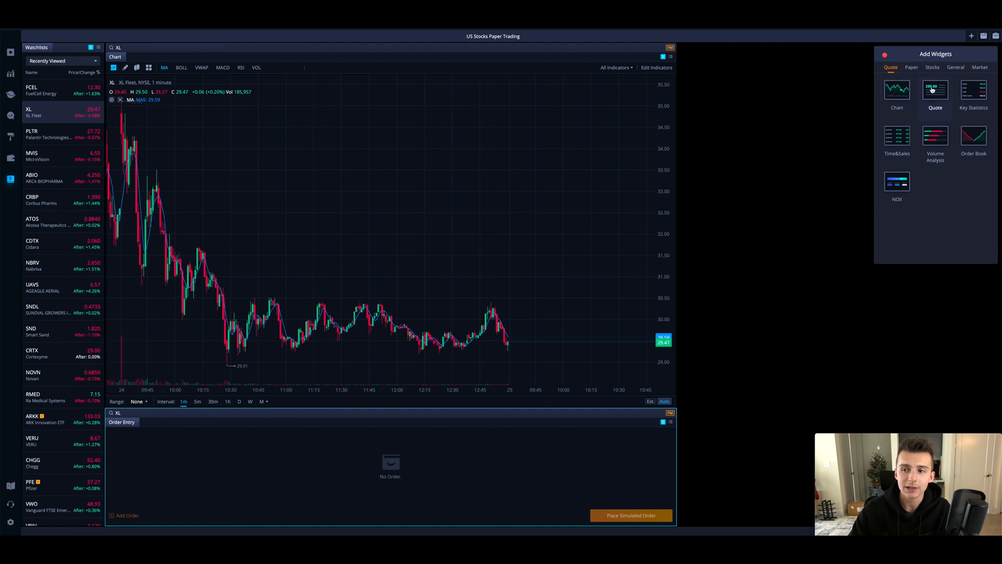
click(935, 90)
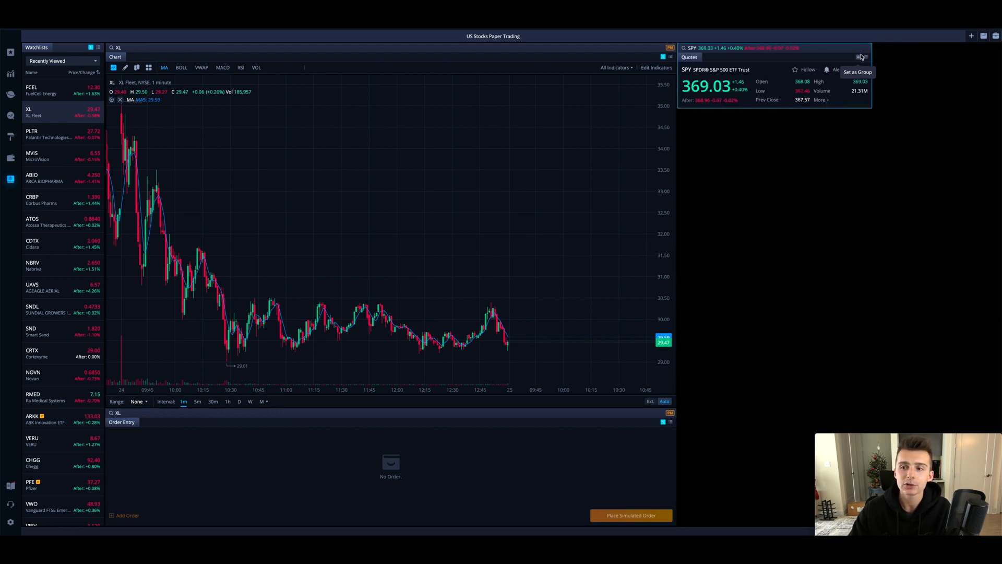
click(861, 56)
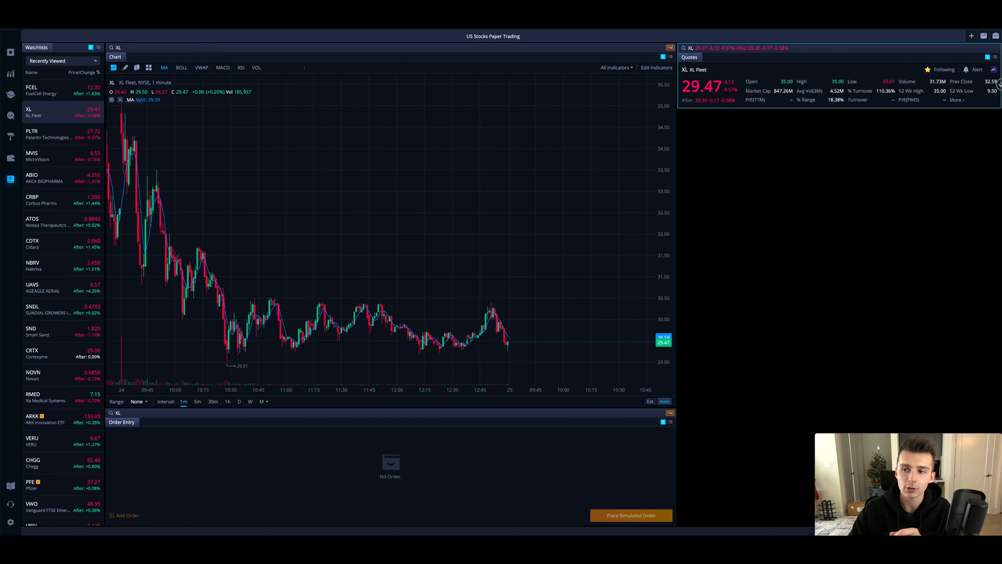
mouse_move(834, 189)
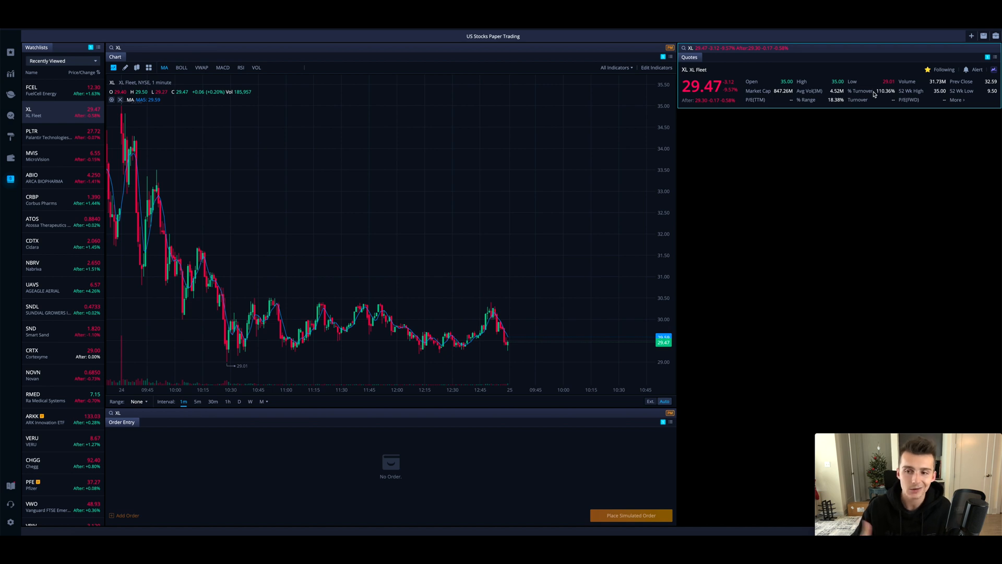
mouse_move(888, 107)
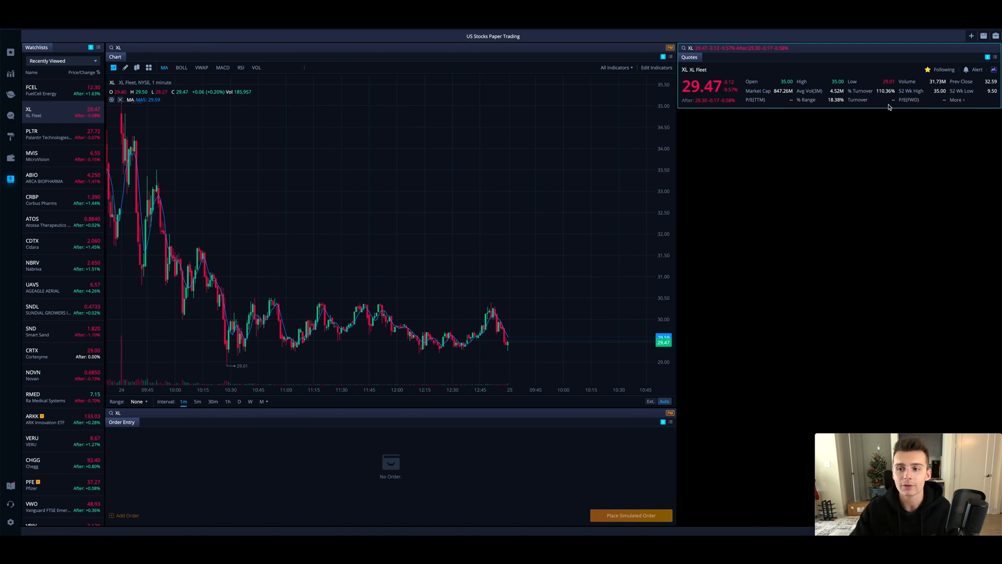
click(956, 100)
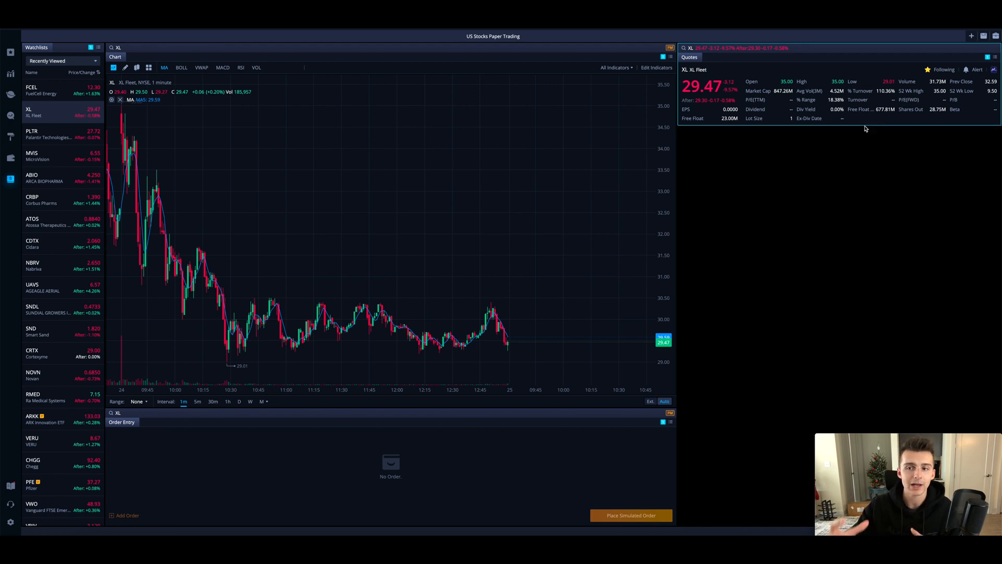
mouse_move(986, 57)
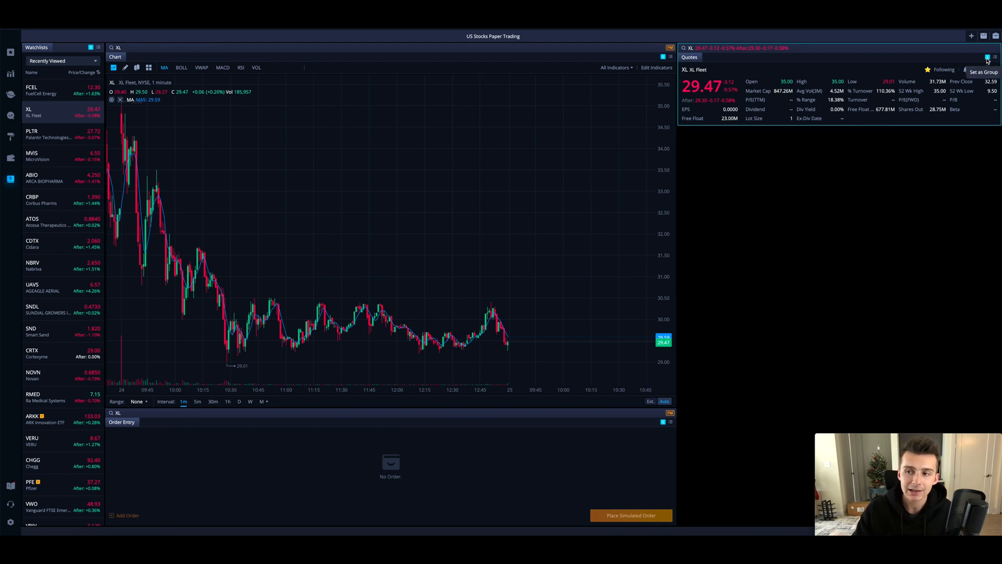
click(994, 57)
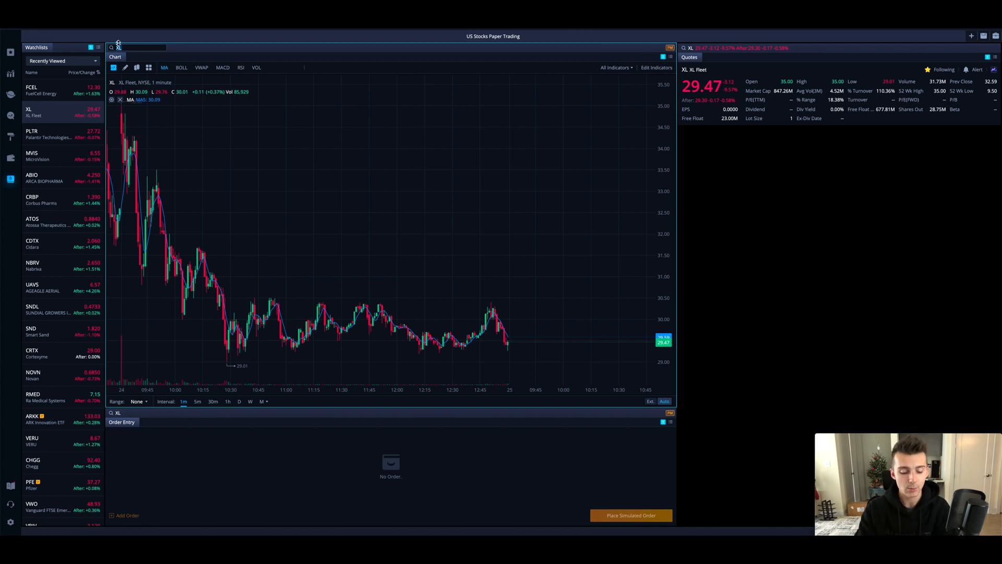
- Search for AAPL and load Apple into the chart and quotes
text(aapl)
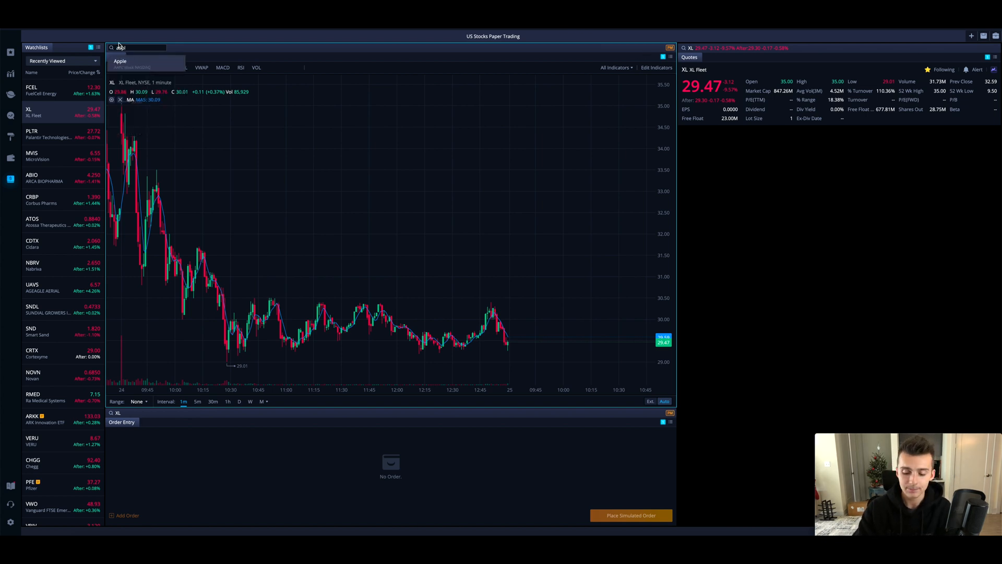
click(120, 62)
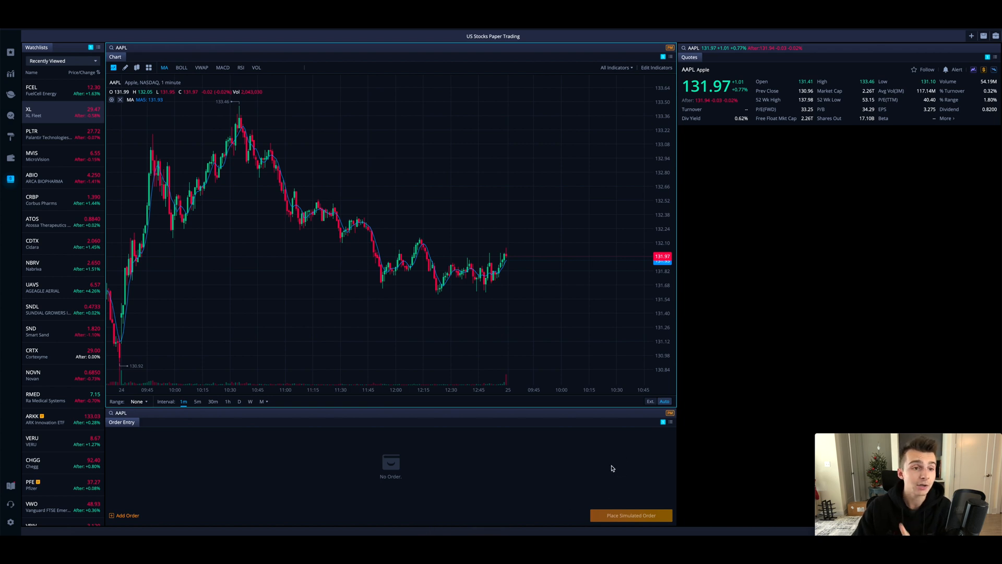
mouse_move(663, 57)
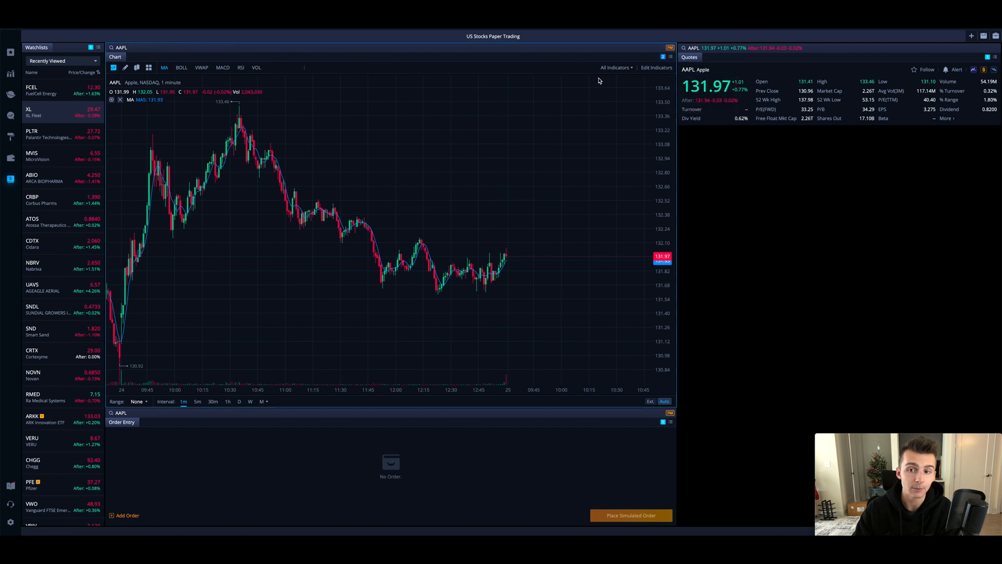
click(127, 48)
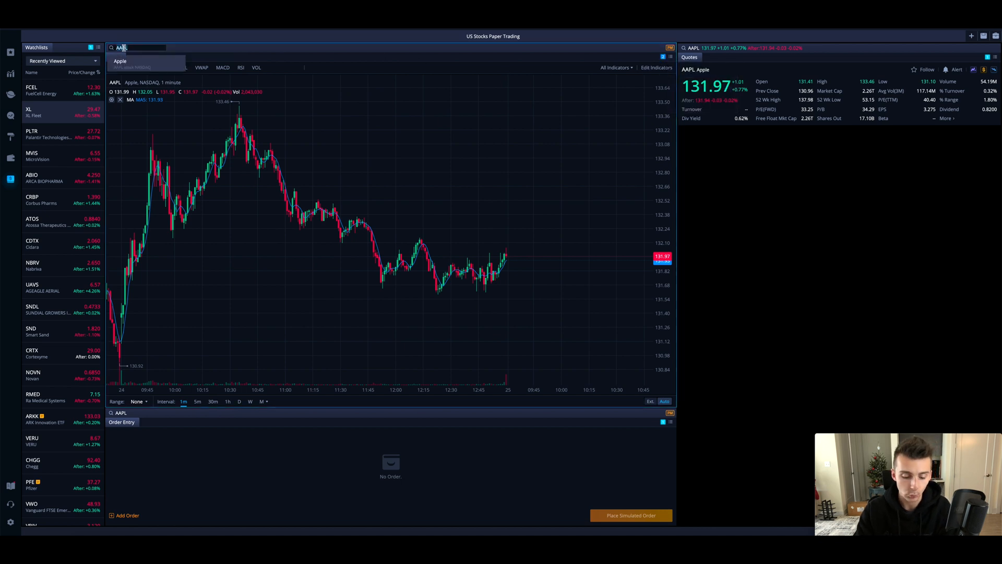
text(TSLA)
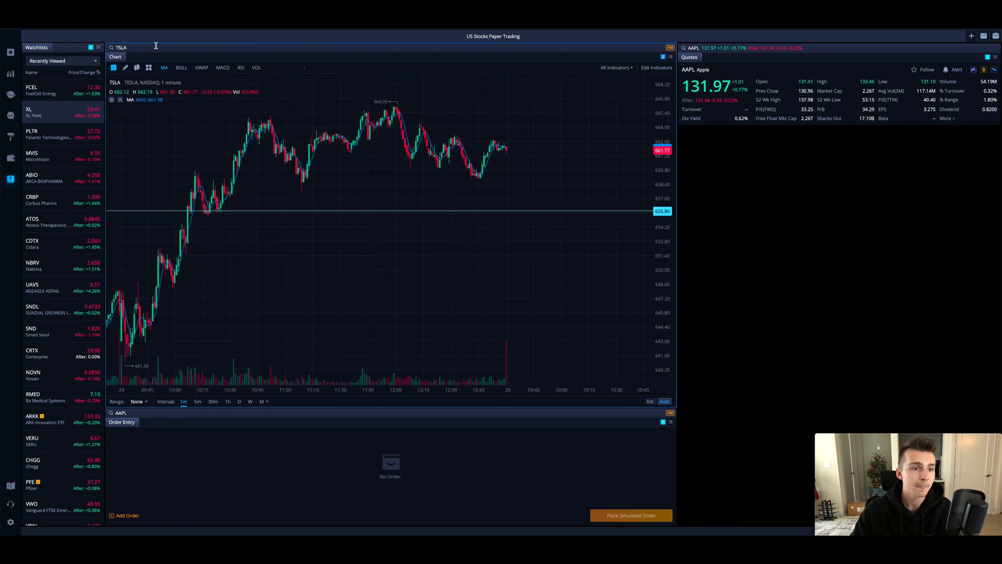
mouse_move(416, 151)
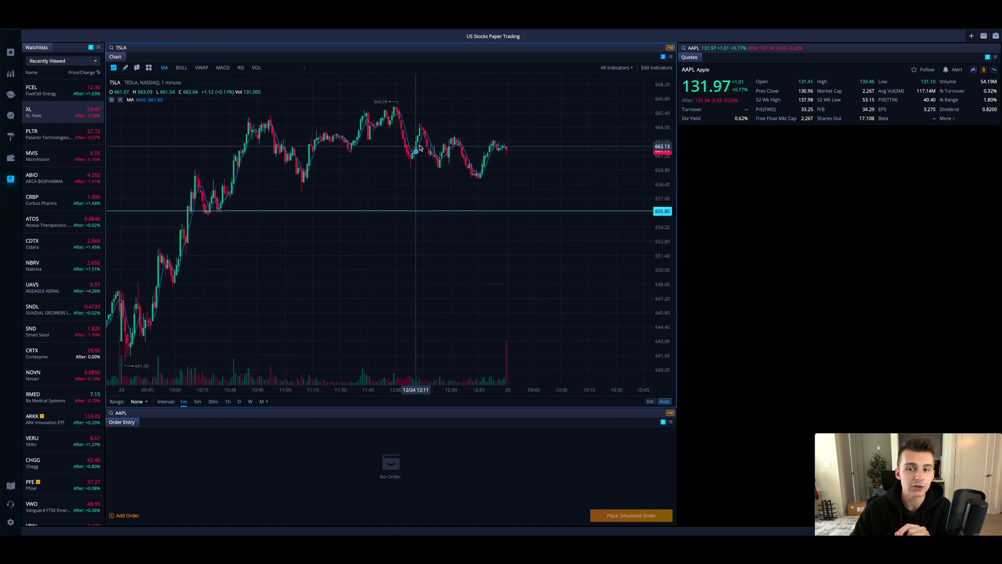
mouse_move(686, 218)
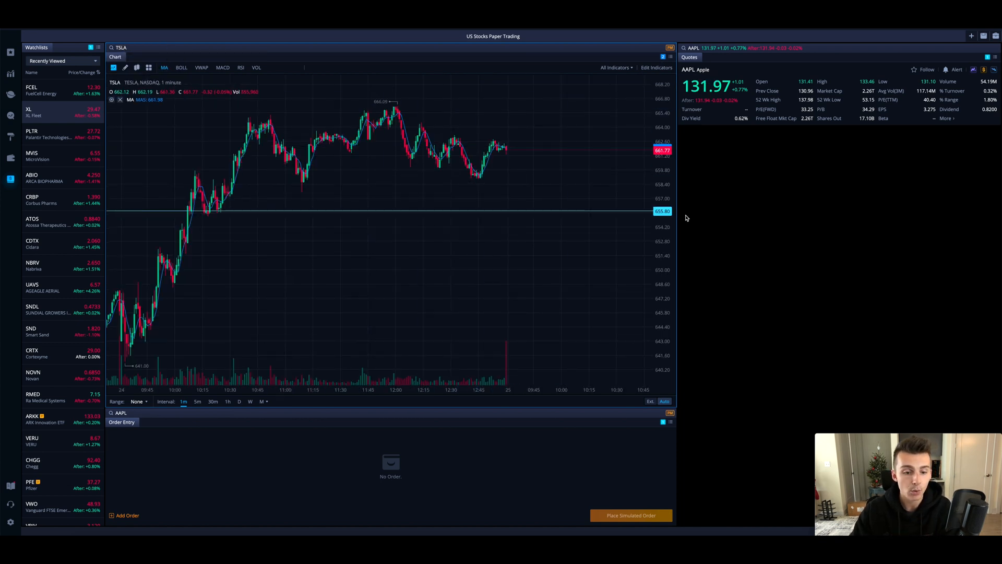
mouse_move(296, 324)
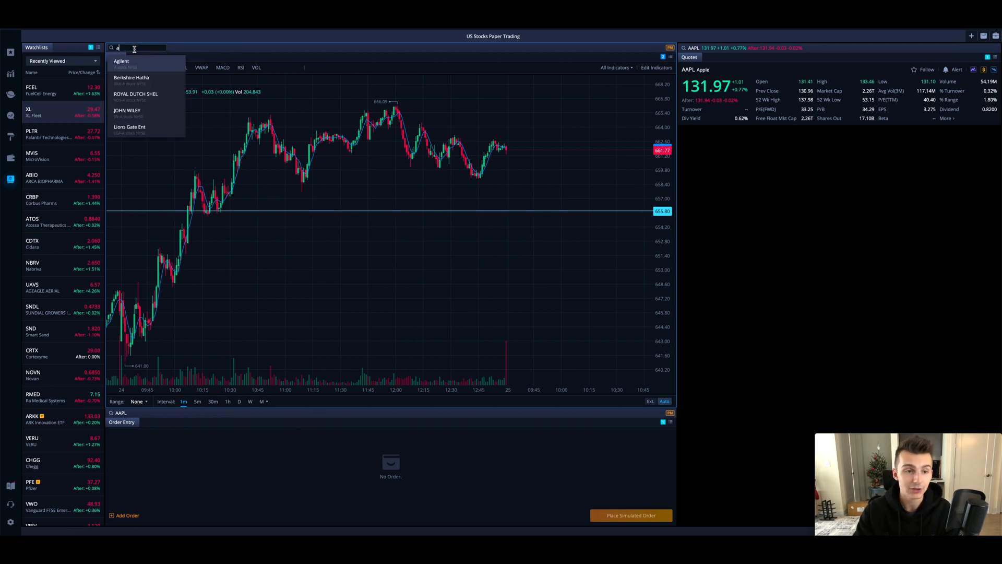
text(AAPL)
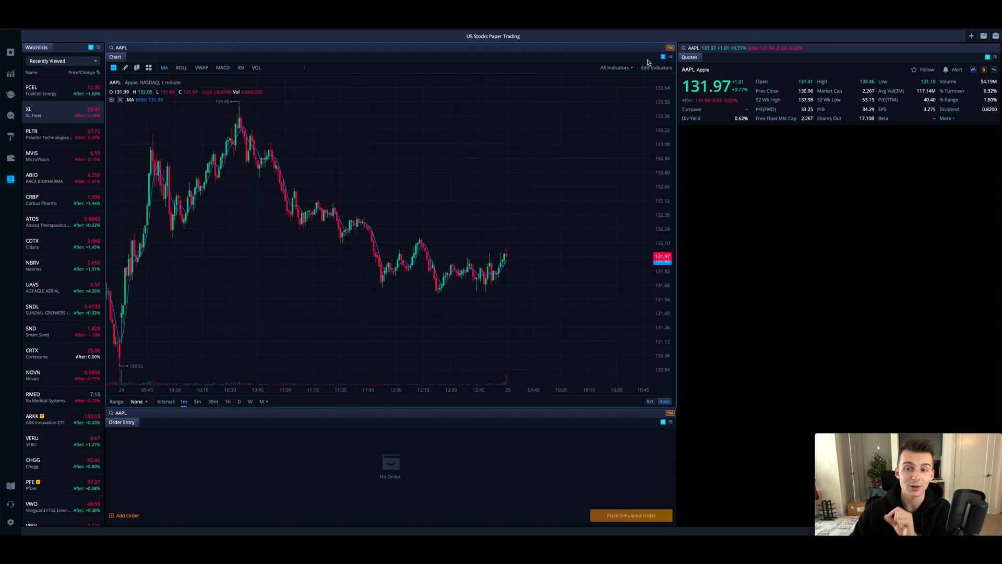
click(670, 48)
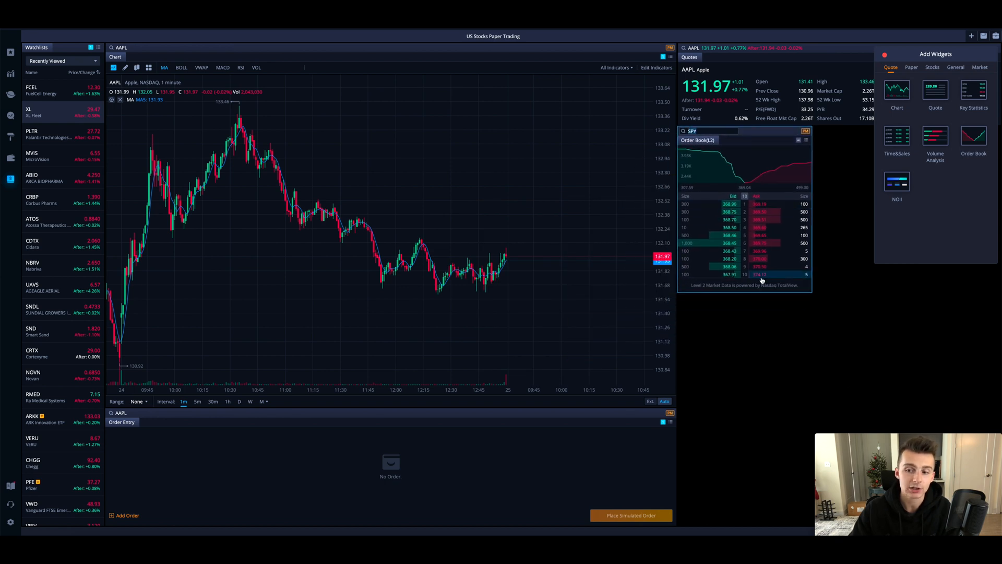
mouse_move(759, 210)
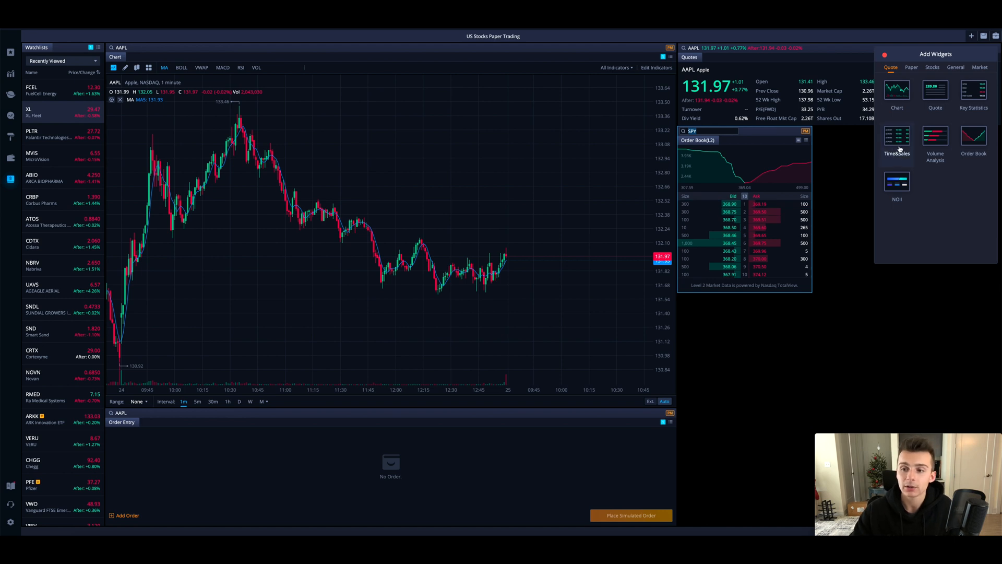
- Add an SPY Time & Sales feed and reopen the widget gallery
click(897, 139)
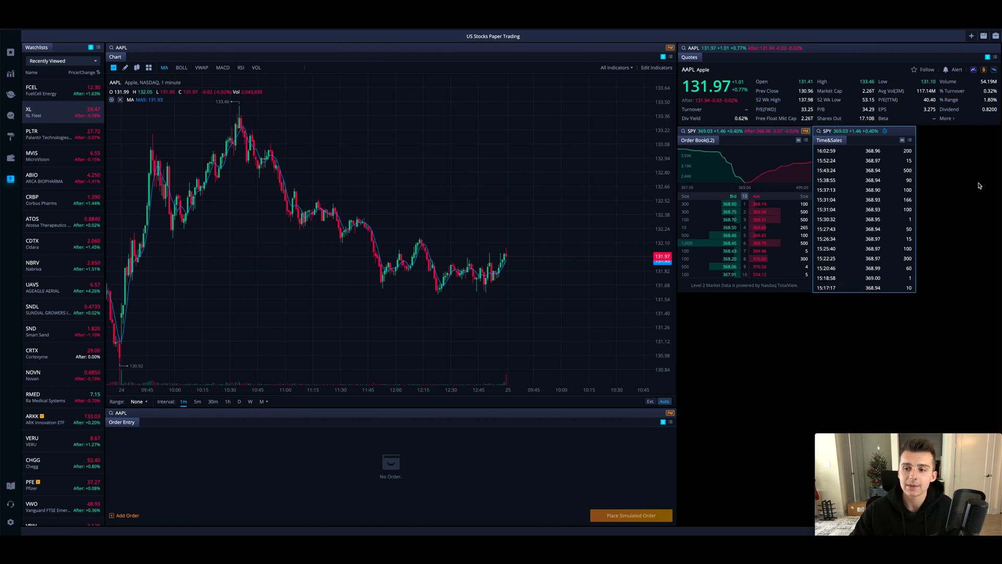
click(971, 37)
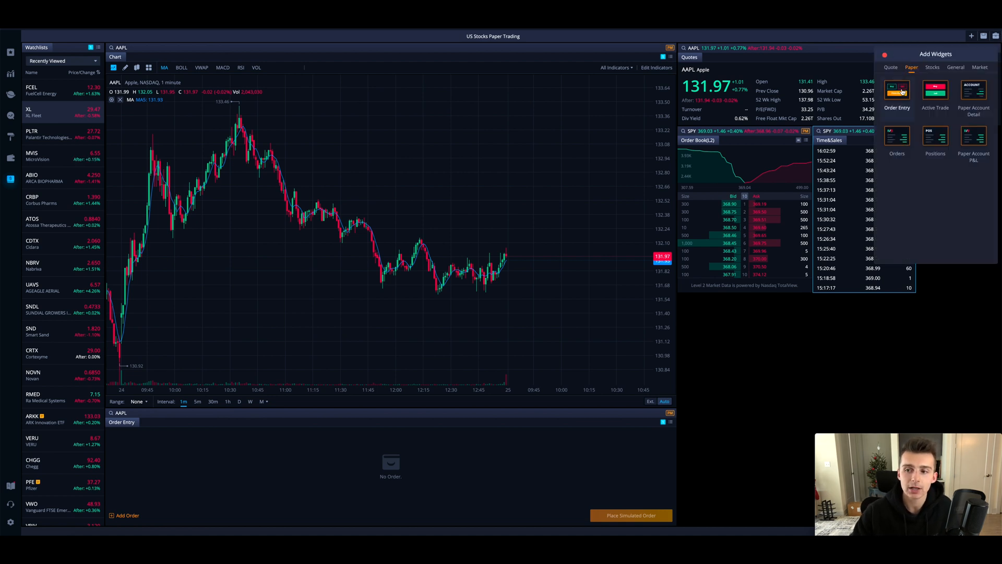
- Add an AAPL Active Trade widget with preset order quantity of 100 shares
click(896, 89)
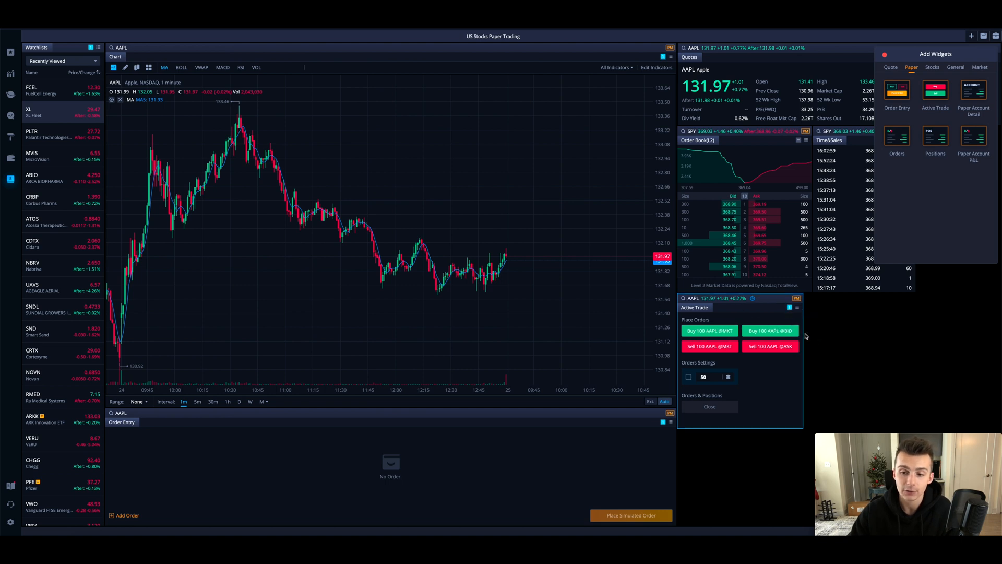
mouse_move(709, 331)
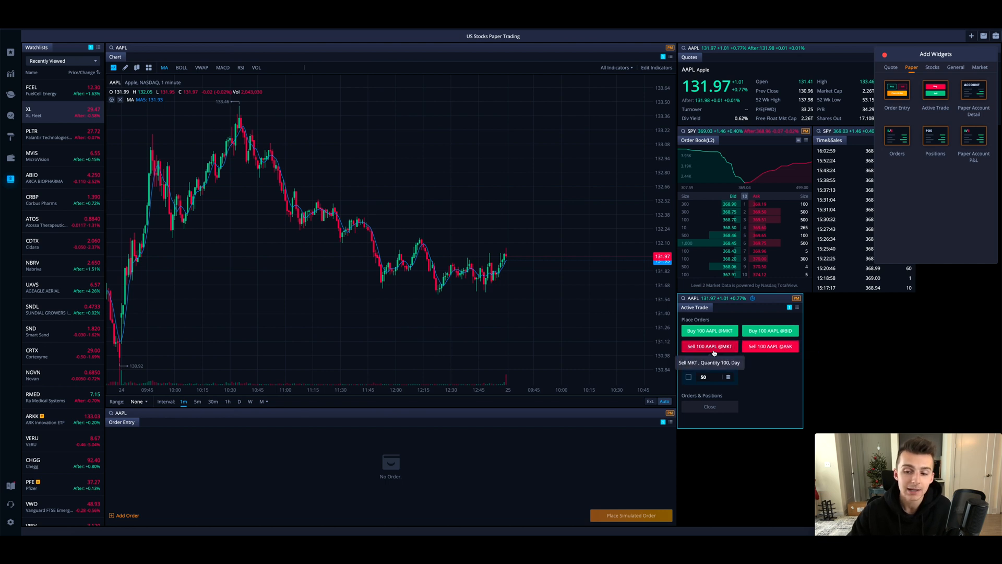
mouse_move(782, 381)
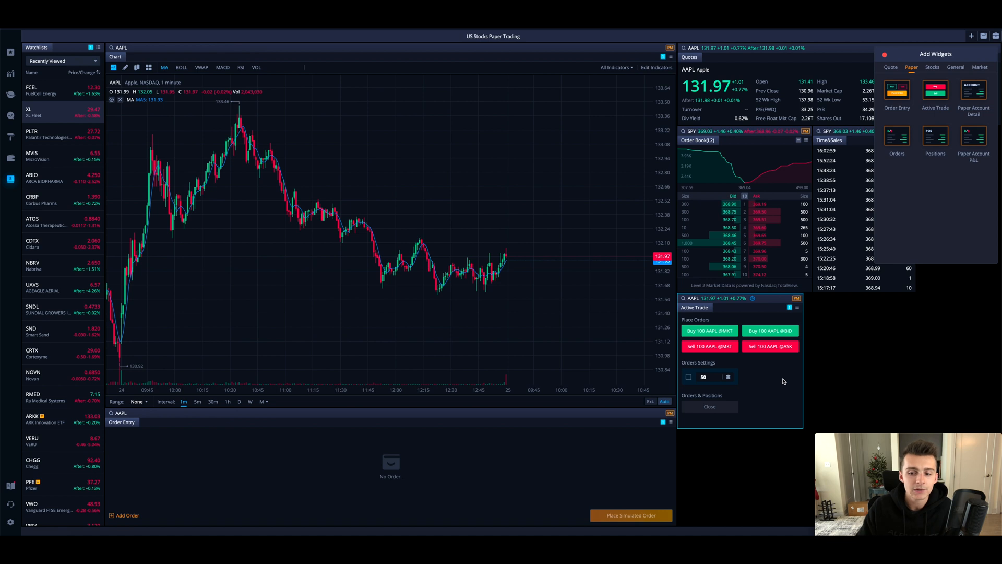
click(689, 376)
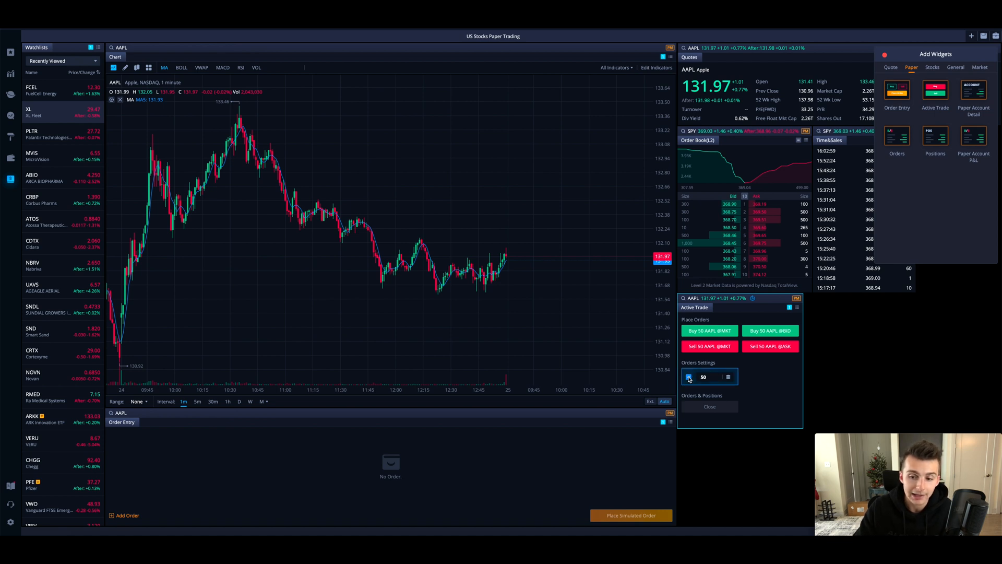
click(711, 376)
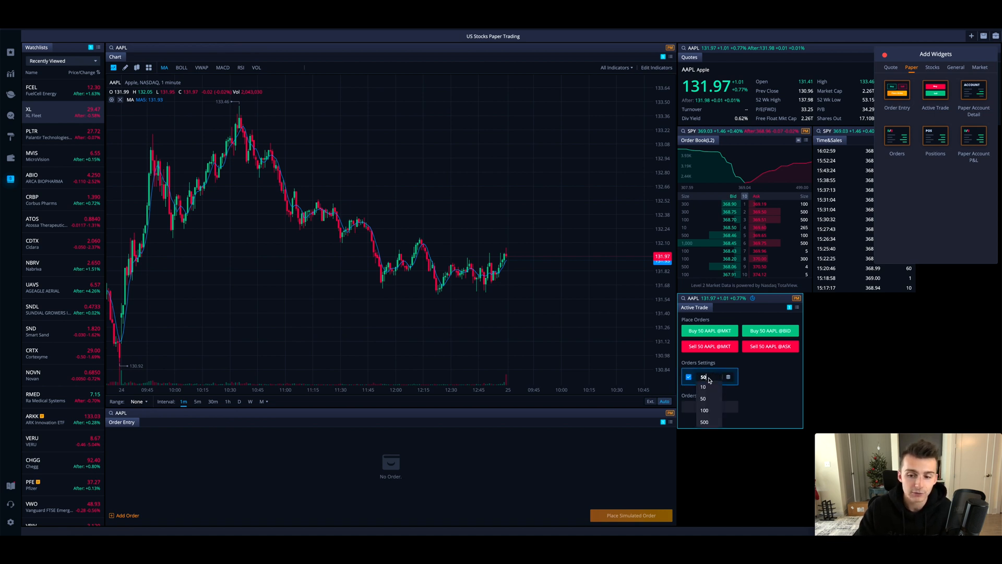
click(704, 410)
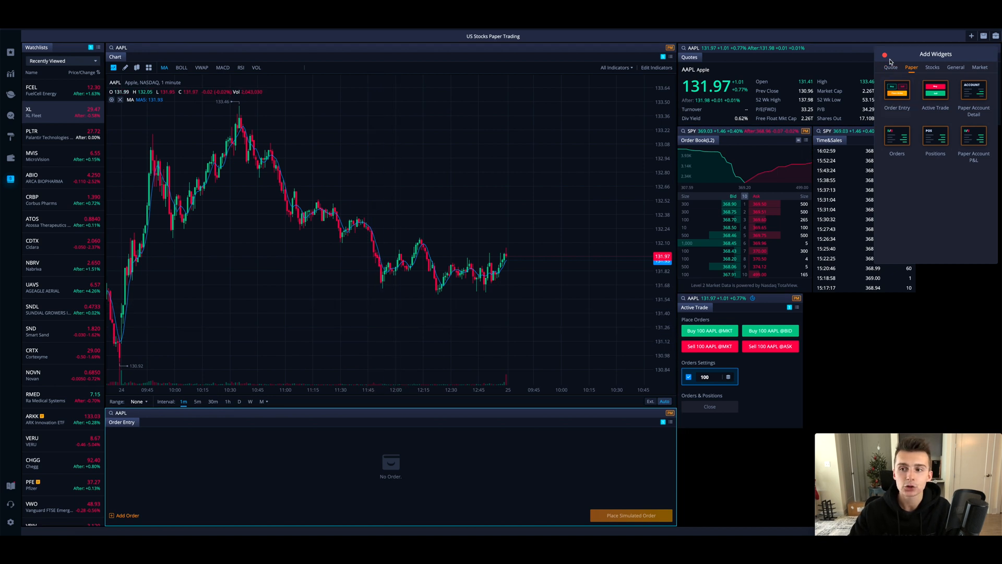
- Close Add Widgets and draft an AAPL buy row: 10 shares, limit $131.98, Day
click(885, 54)
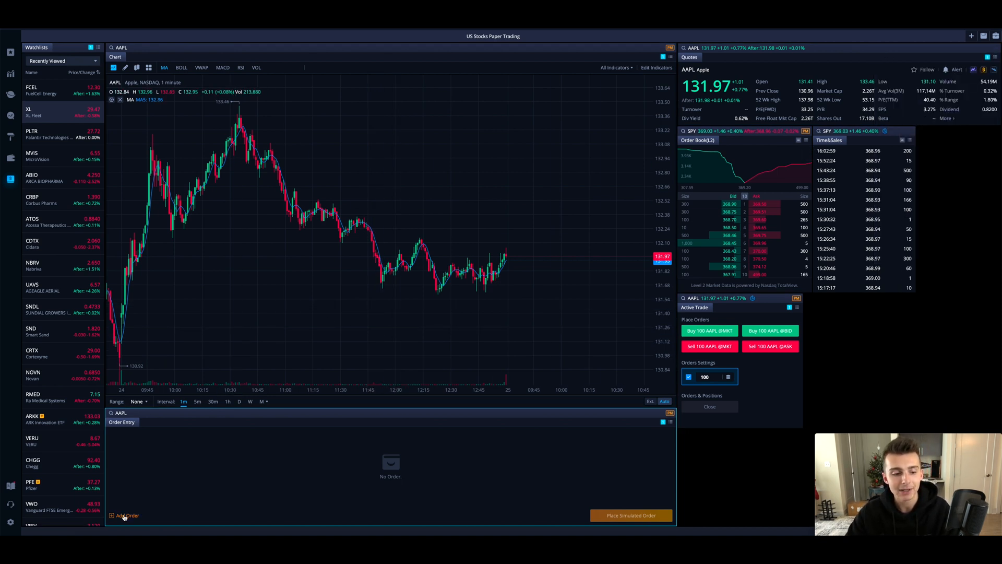
click(126, 515)
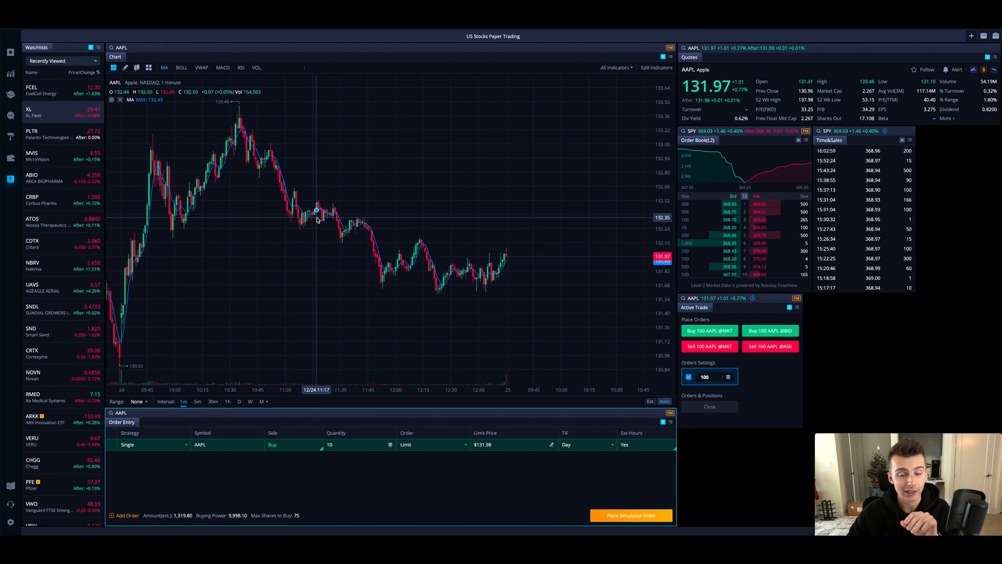
mouse_move(808, 403)
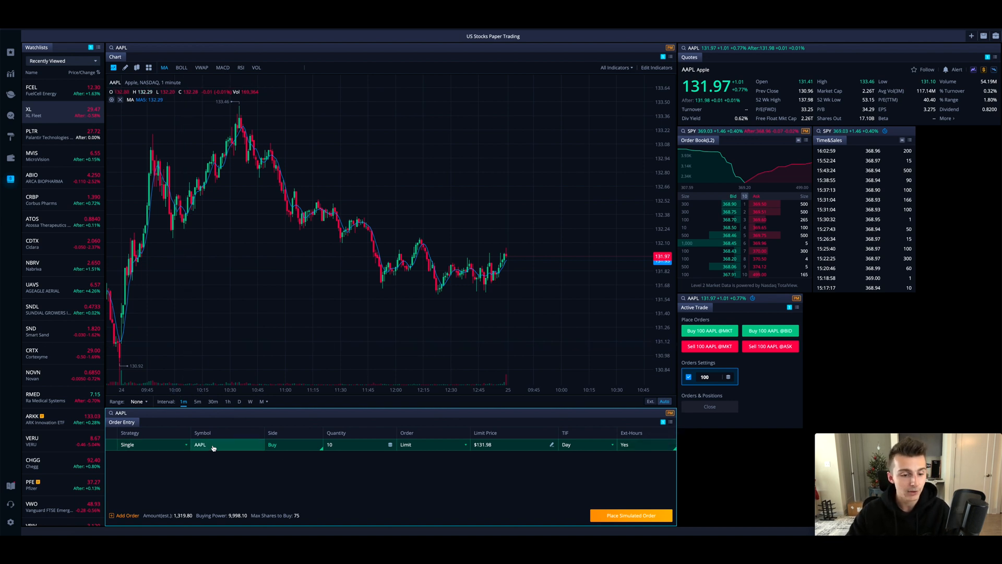
click(358, 444)
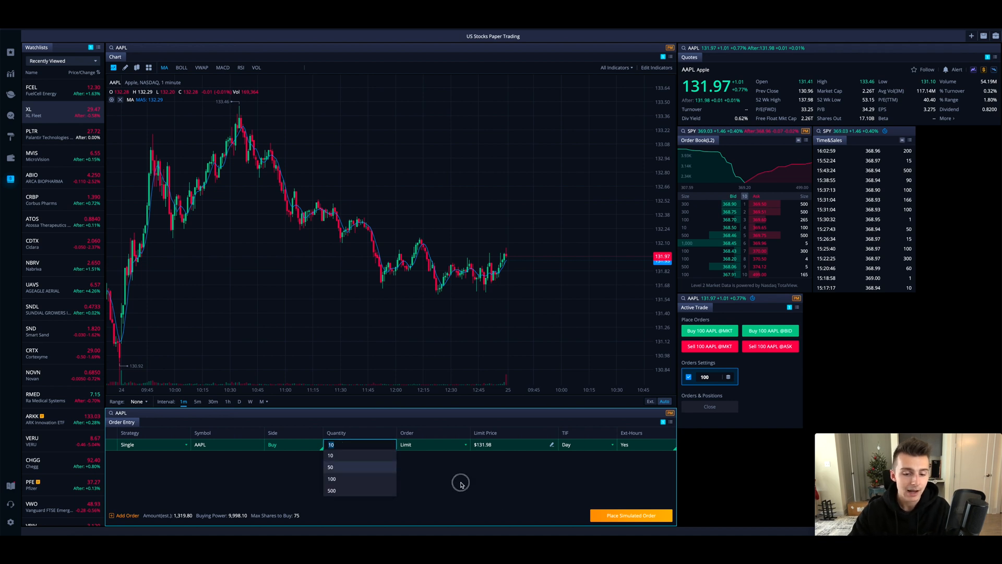
click(431, 444)
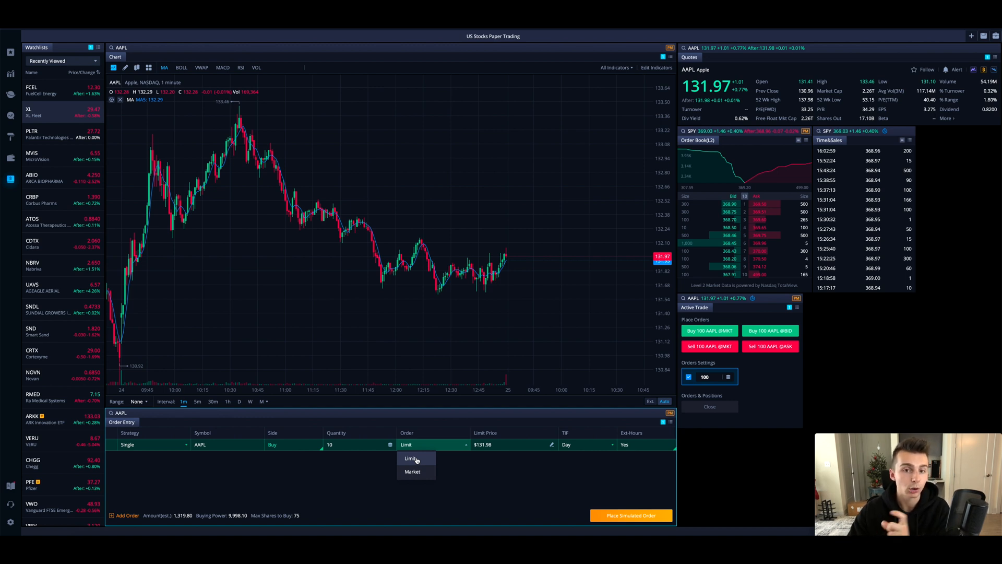
mouse_move(768, 210)
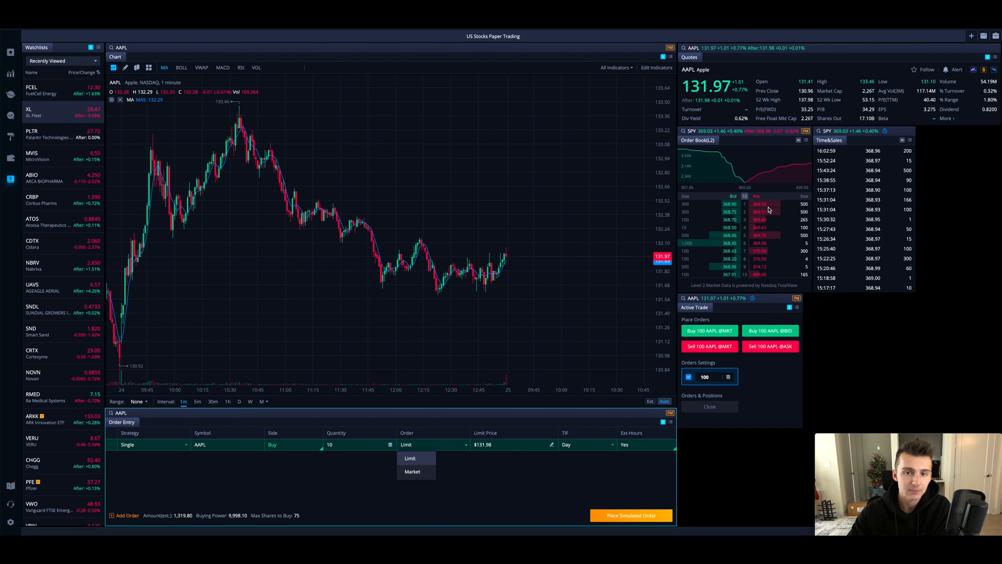
mouse_move(580, 359)
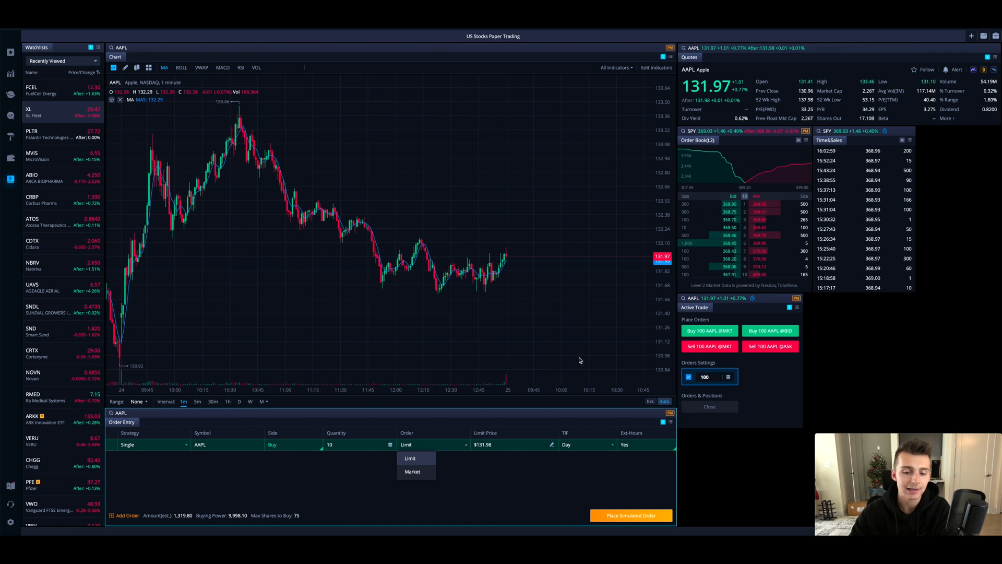
mouse_move(447, 435)
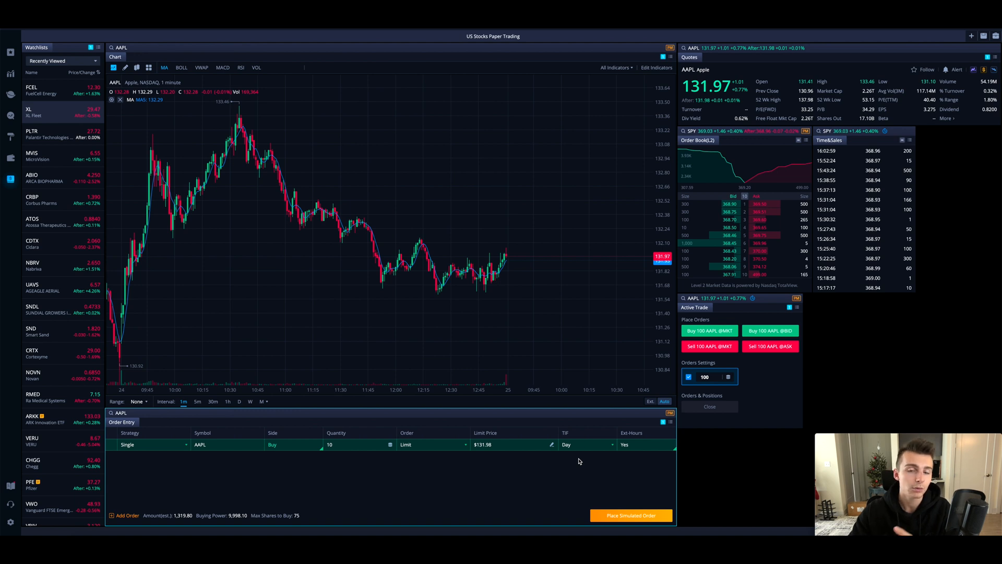
mouse_move(572, 471)
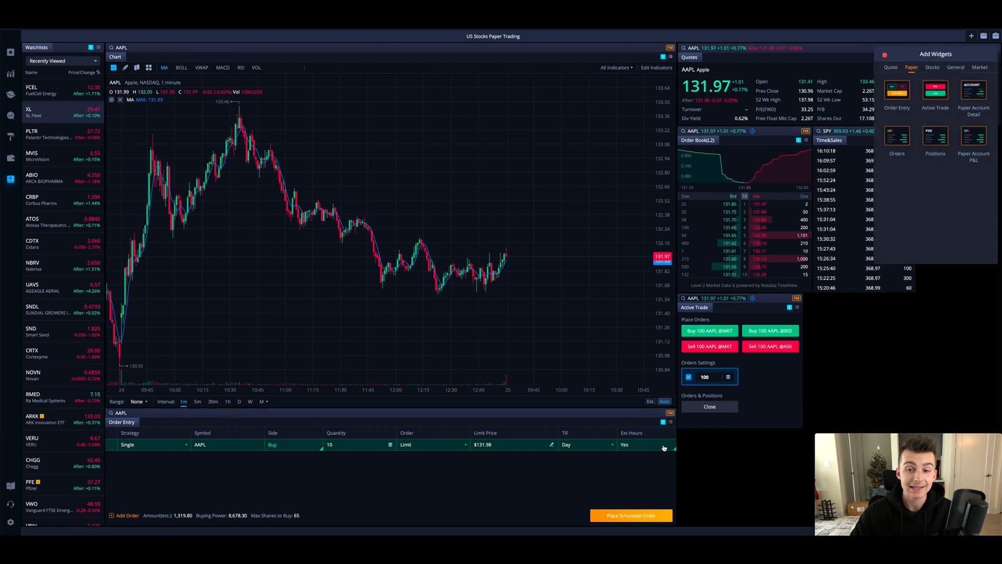
mouse_move(642, 444)
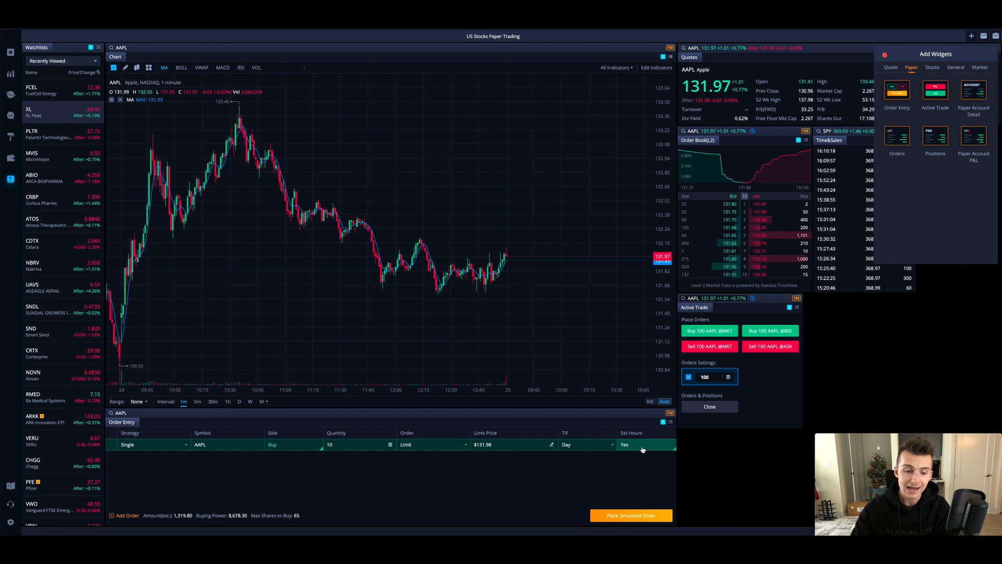
mouse_move(897, 136)
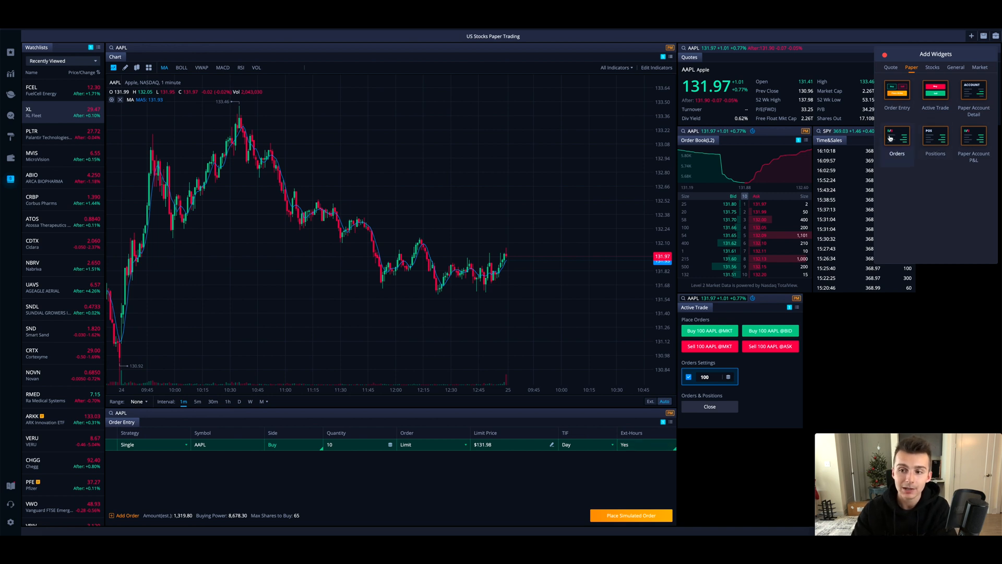
- Dock an Orders widget with Order Entry, showing the Filled 10-share AAPL buy at $131.98
click(896, 136)
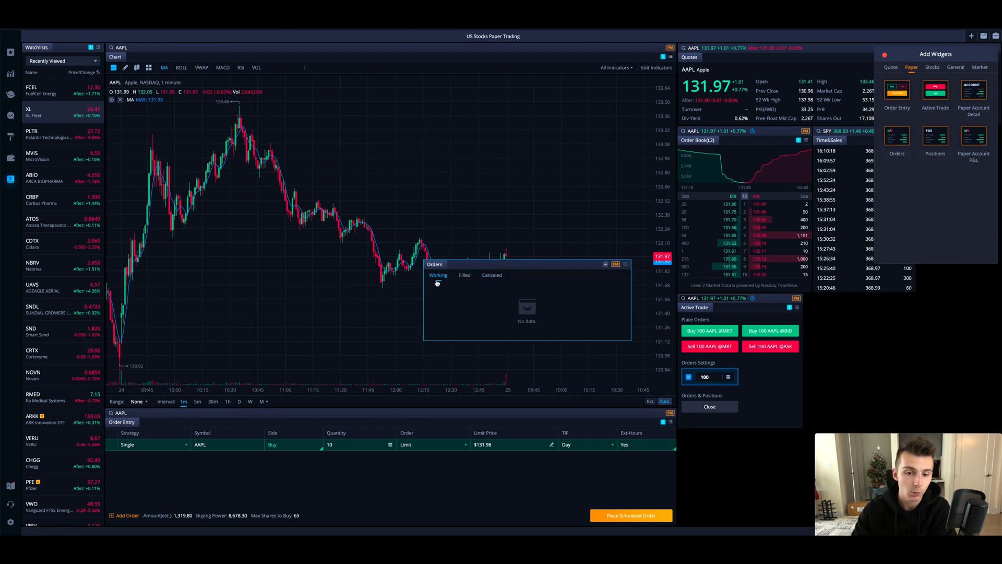
click(465, 275)
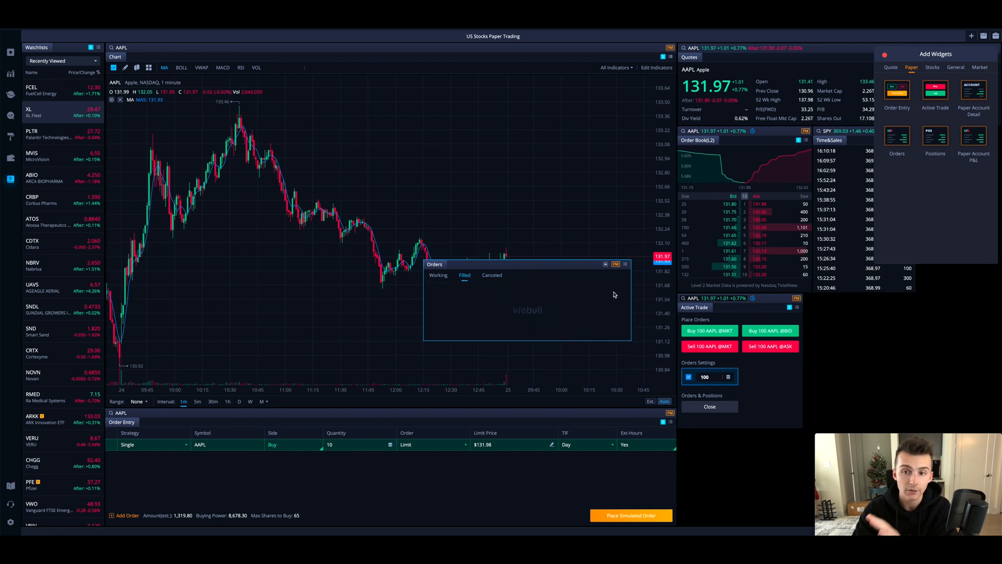
mouse_move(503, 267)
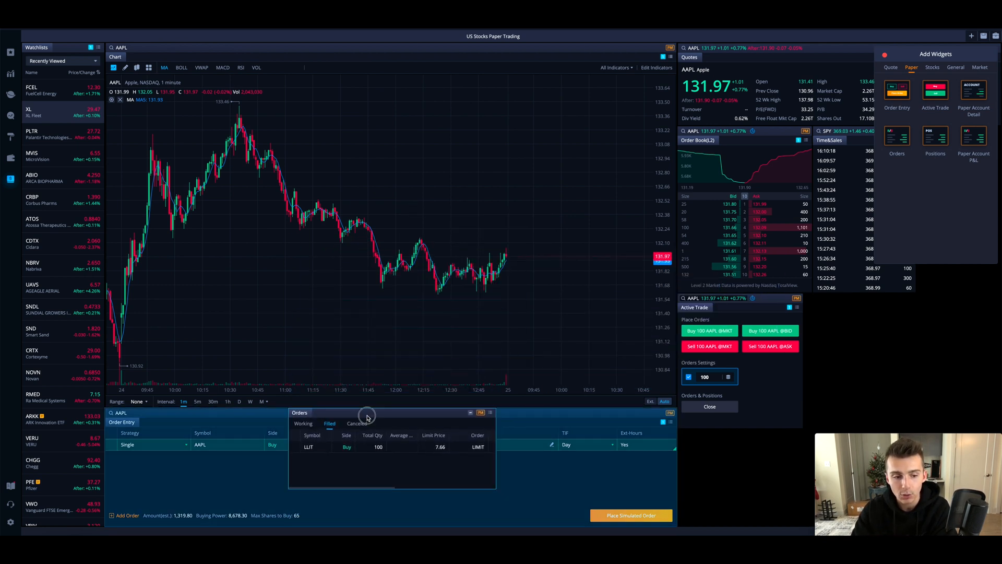
click(149, 422)
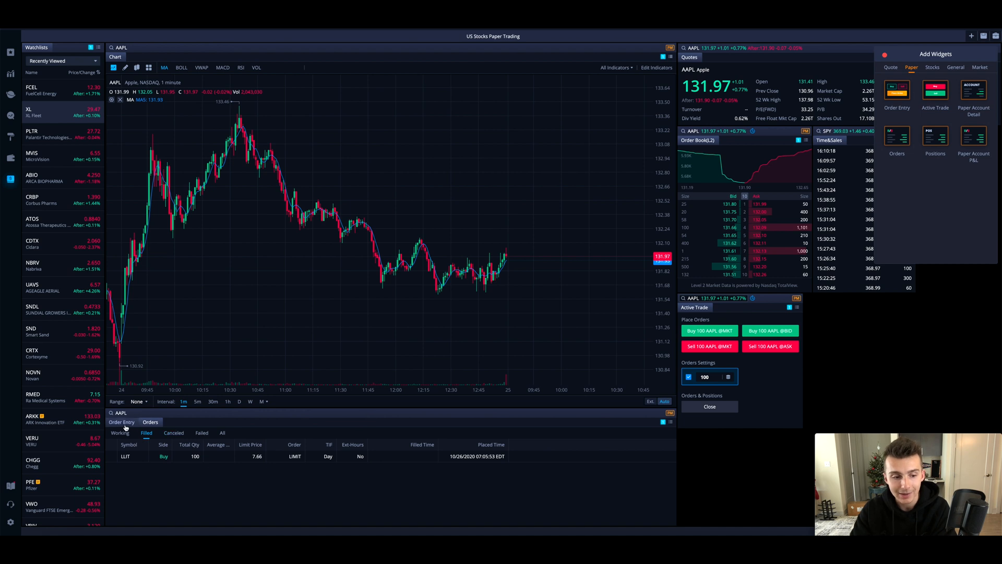
click(121, 422)
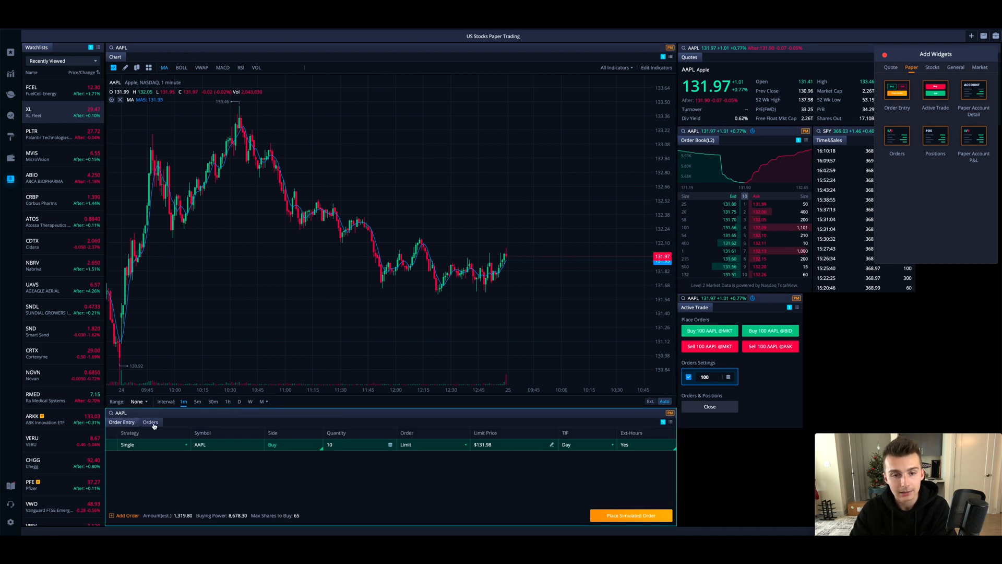
click(150, 421)
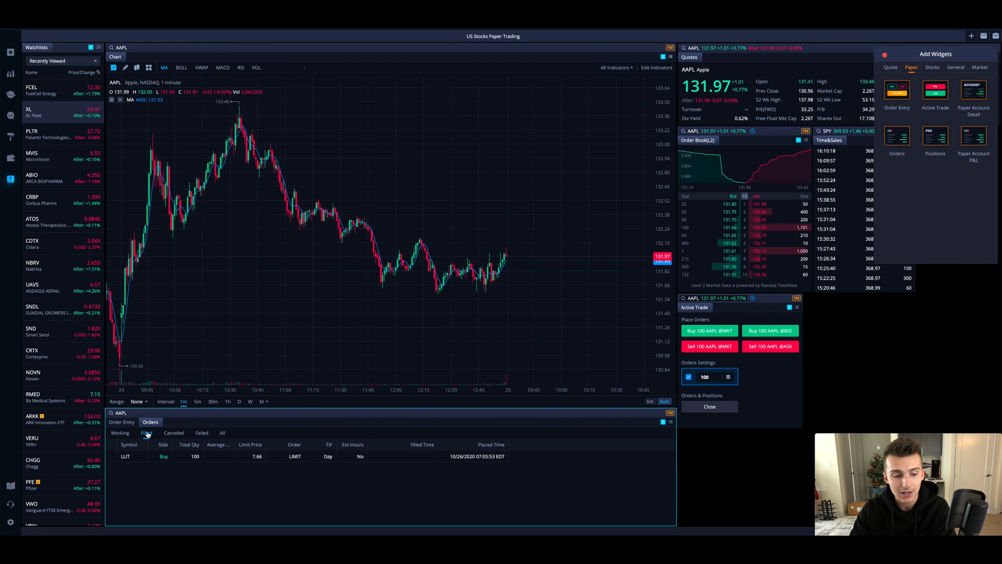
click(146, 432)
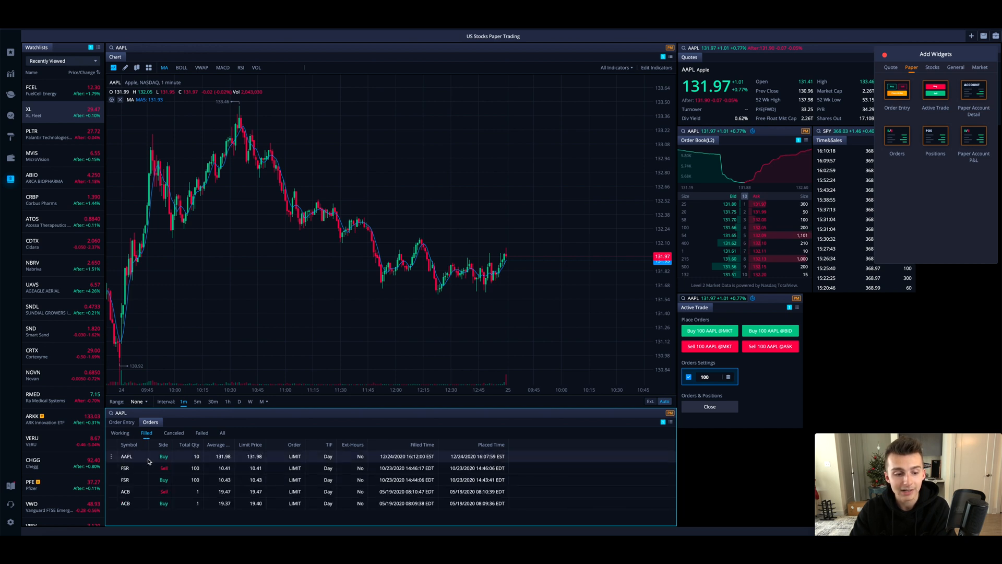
mouse_move(228, 462)
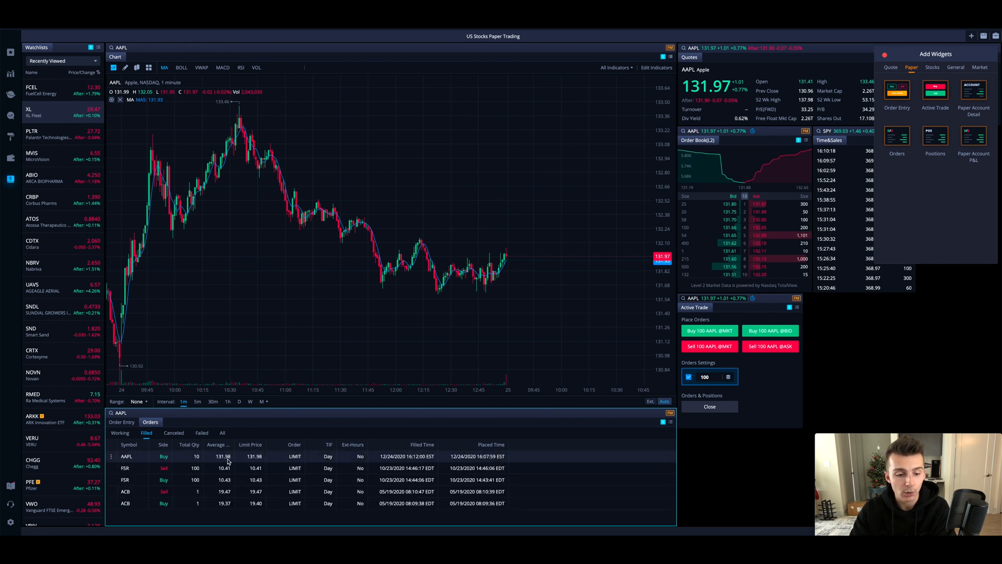
mouse_move(365, 456)
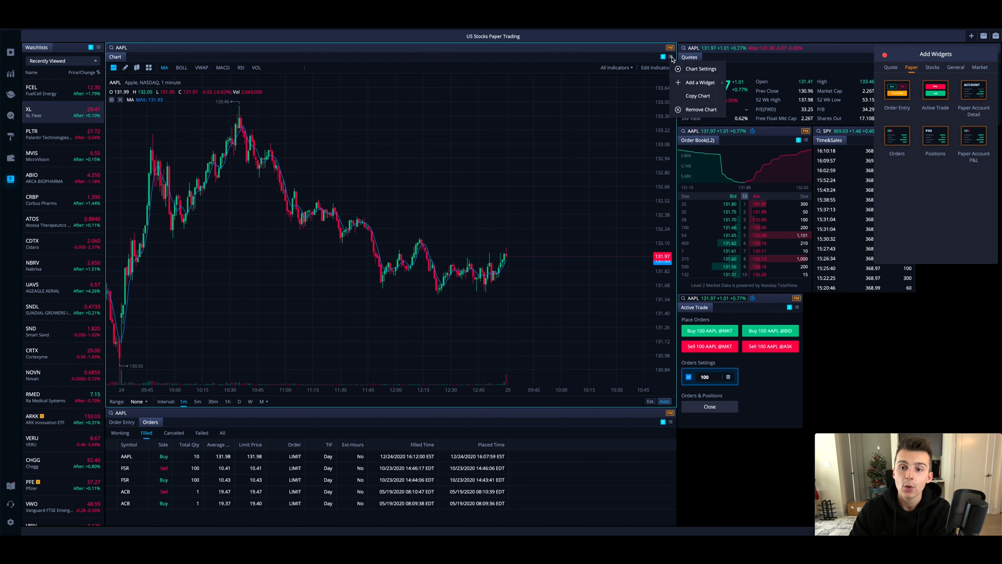
- Turn on Show Extended Hours in the AAPL one-minute chart settings
click(701, 68)
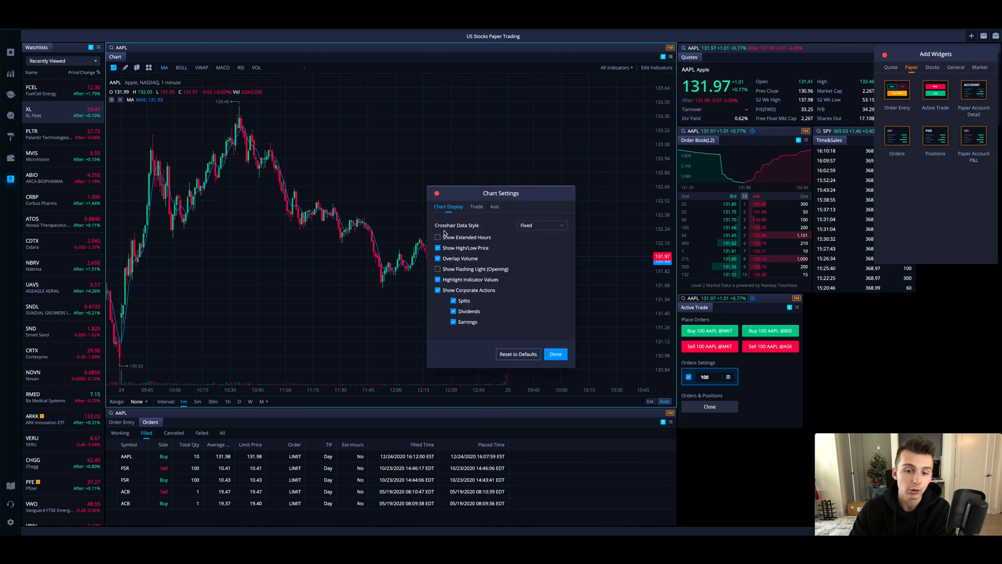
click(437, 237)
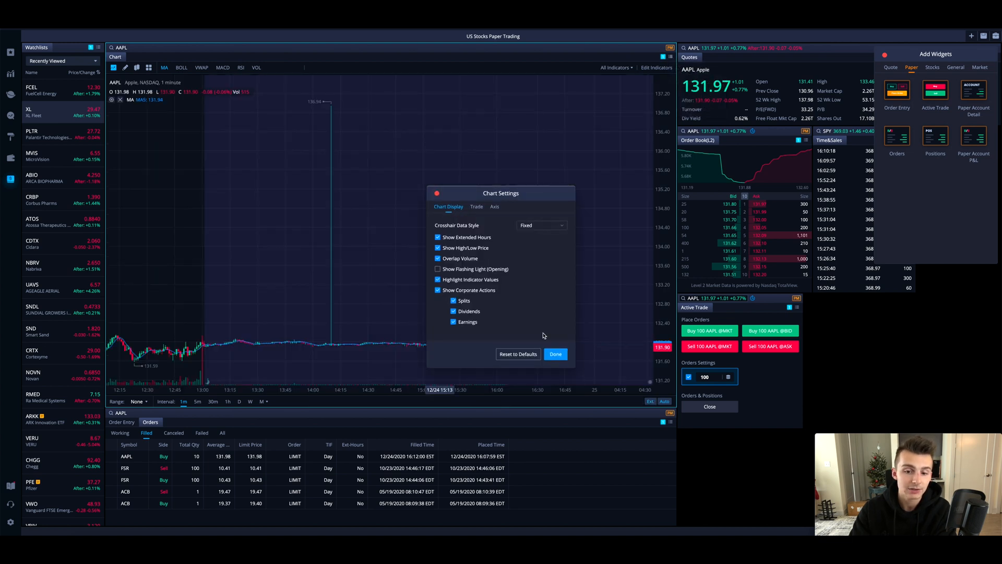
click(555, 353)
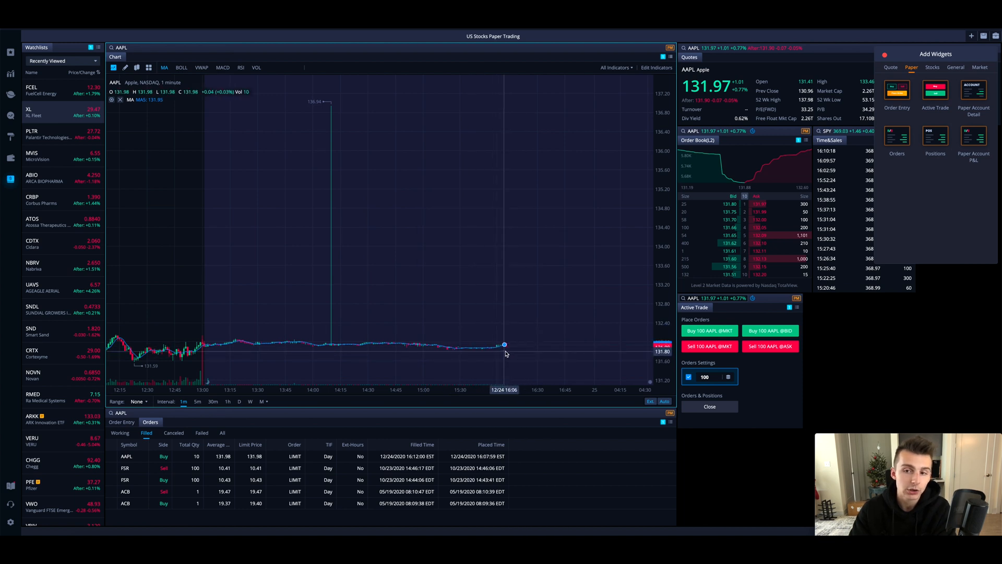
mouse_move(467, 359)
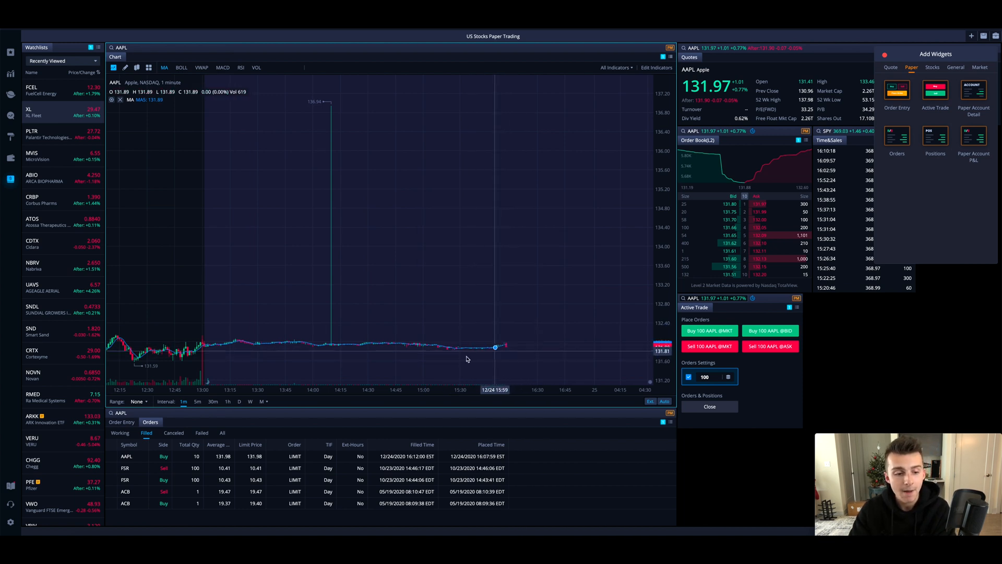
mouse_move(338, 209)
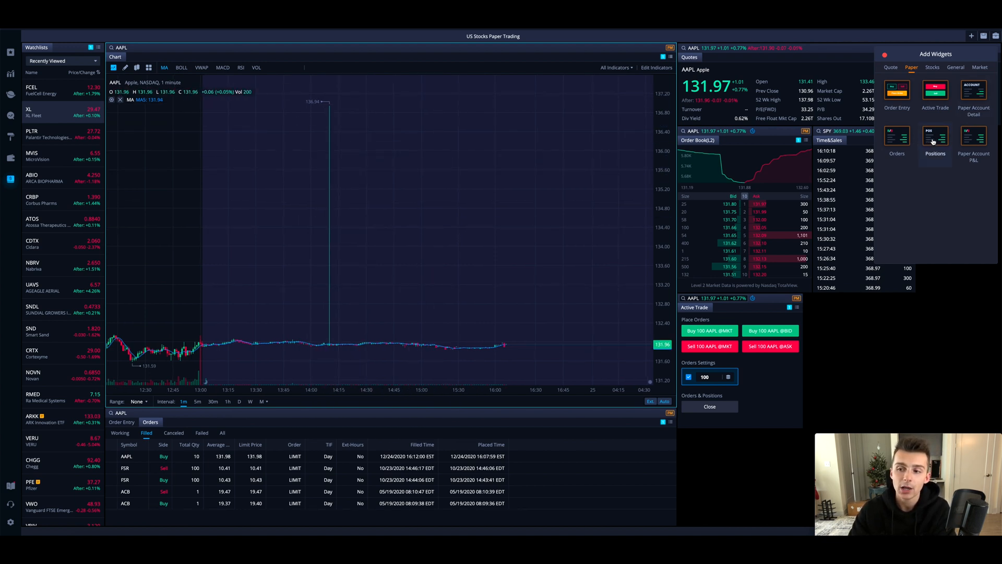
- Dock the Positions and Paper Account P&L widgets as bottom-panel tabs next to Orders
click(934, 136)
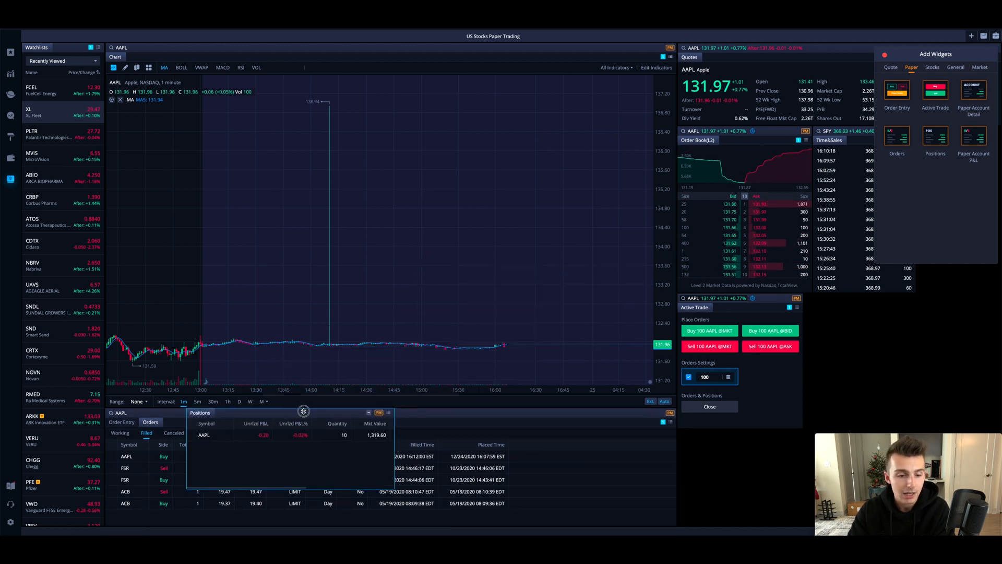
click(176, 421)
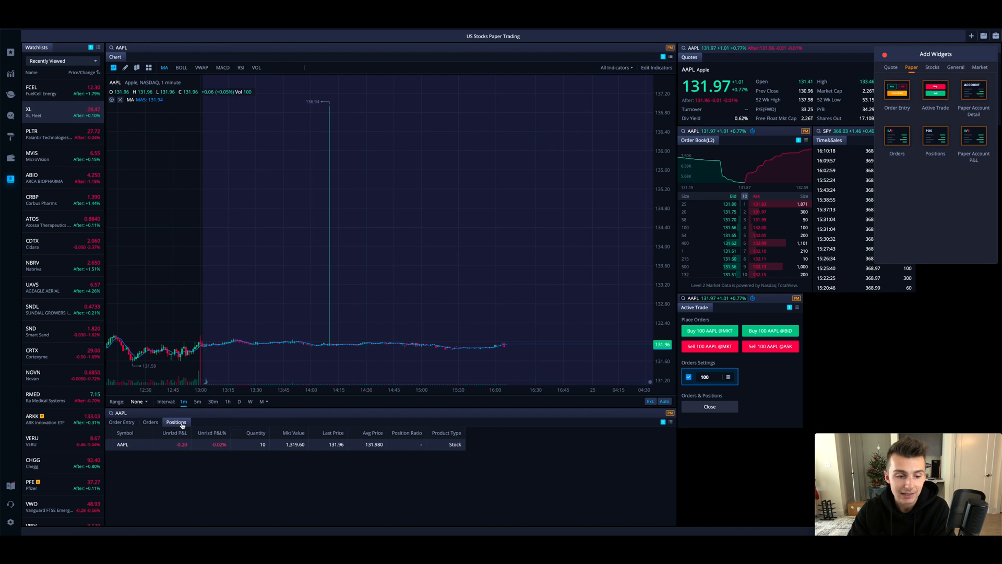
click(151, 422)
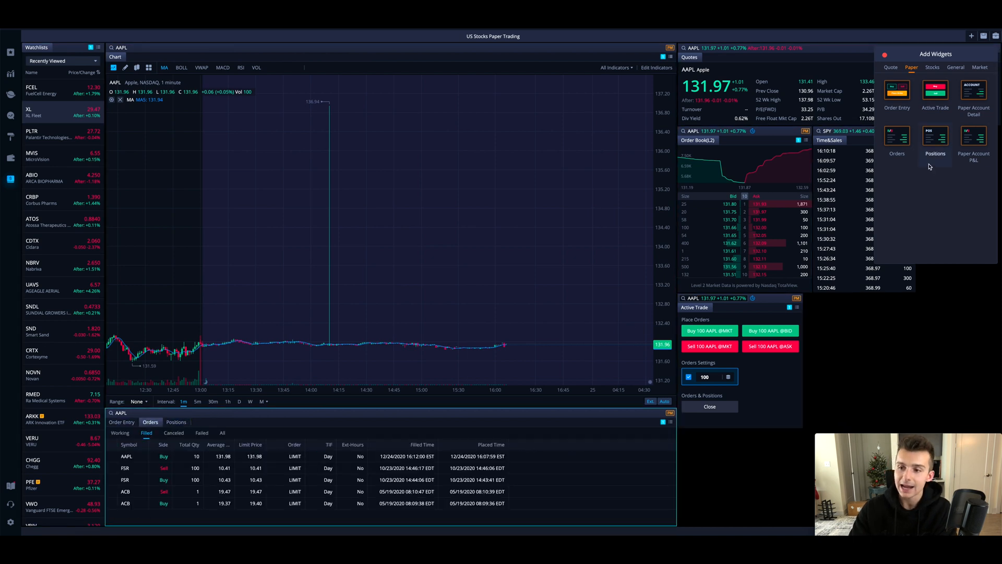
click(973, 136)
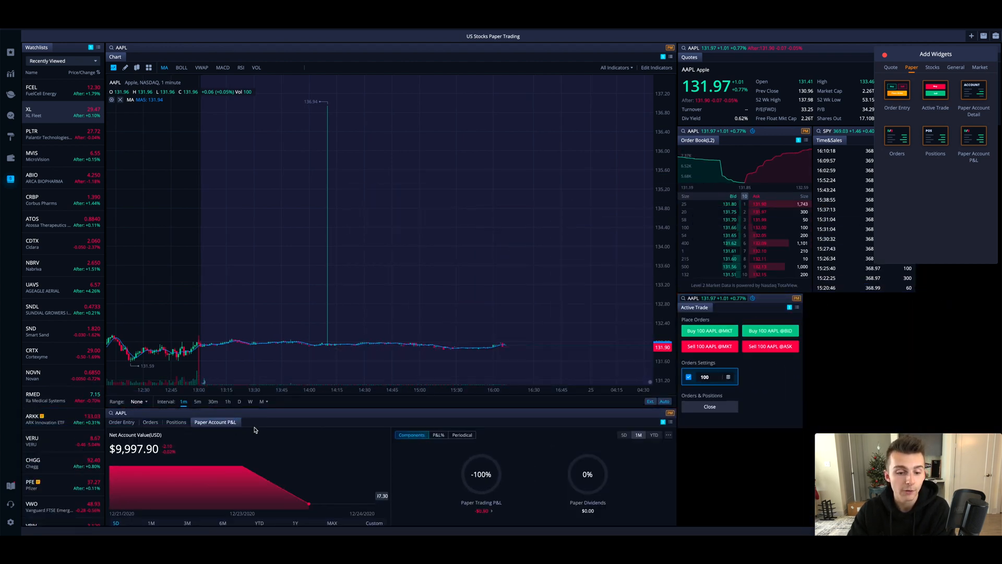
mouse_move(325, 469)
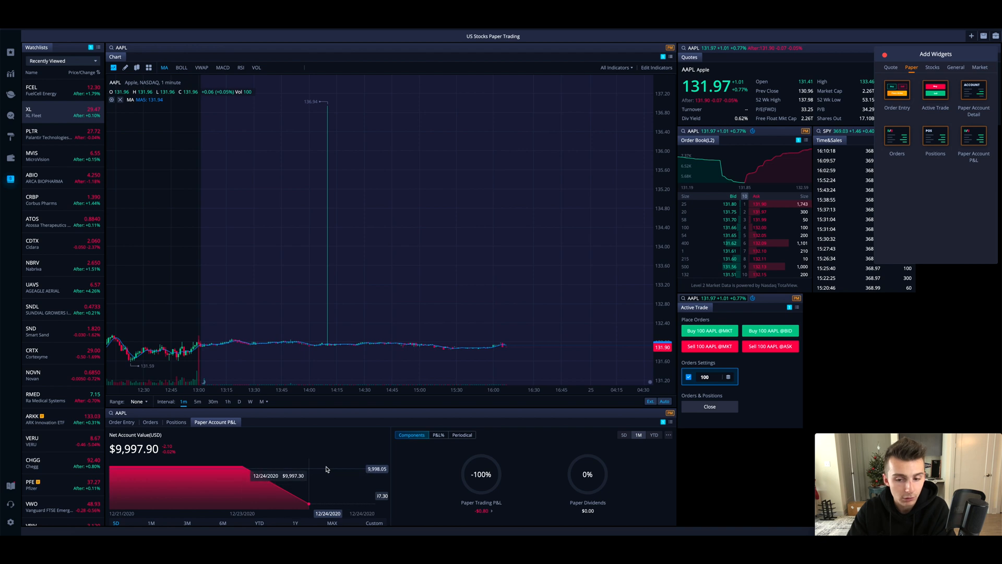
mouse_move(196, 487)
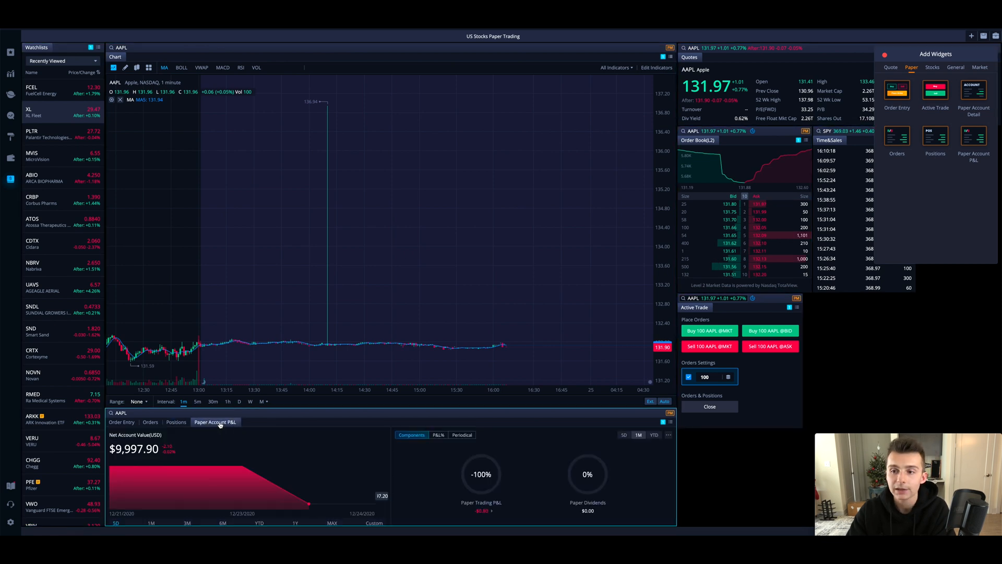
- Close the 10-share AAPL position with a simulated sell order at $131.90
click(176, 421)
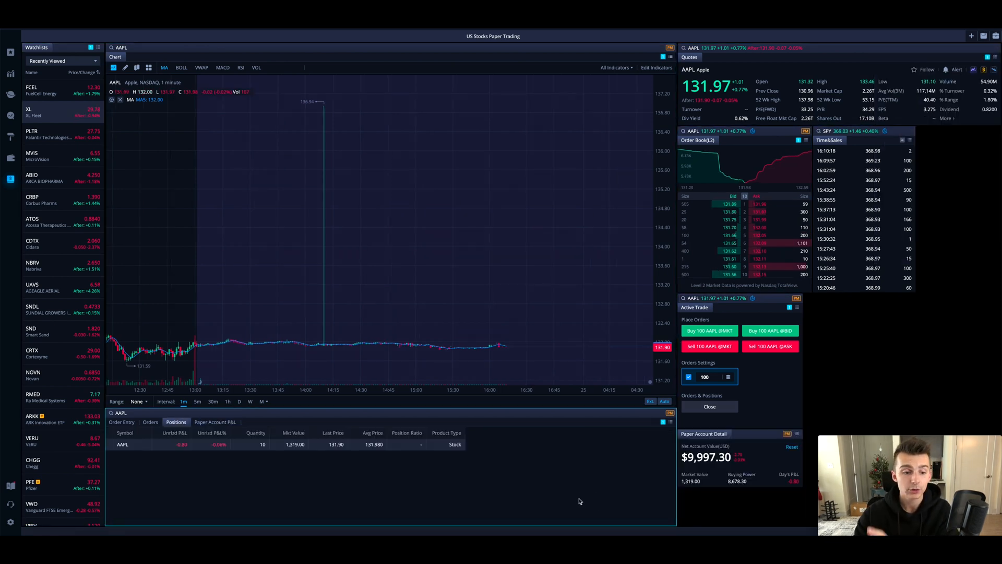
mouse_move(140, 457)
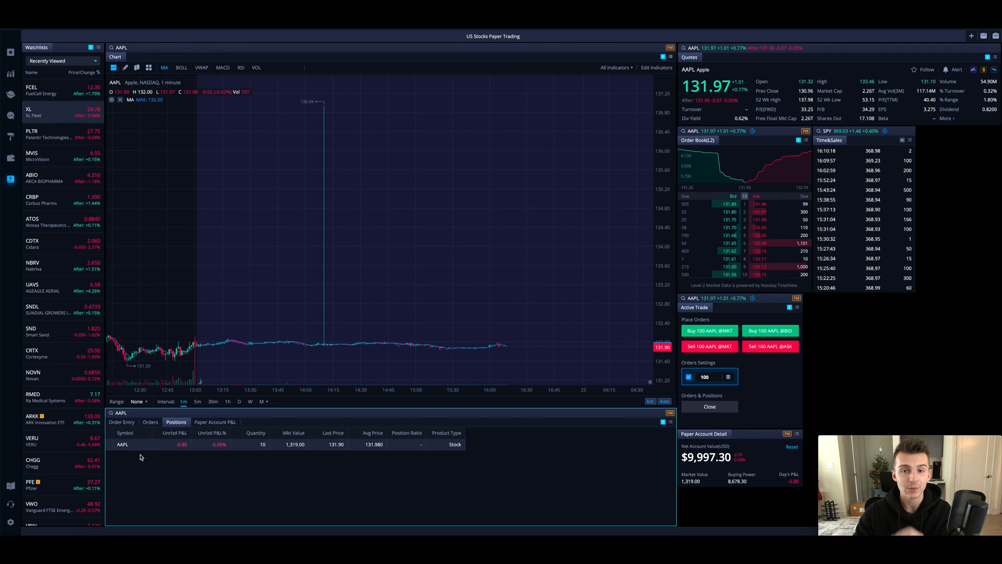
mouse_move(776, 371)
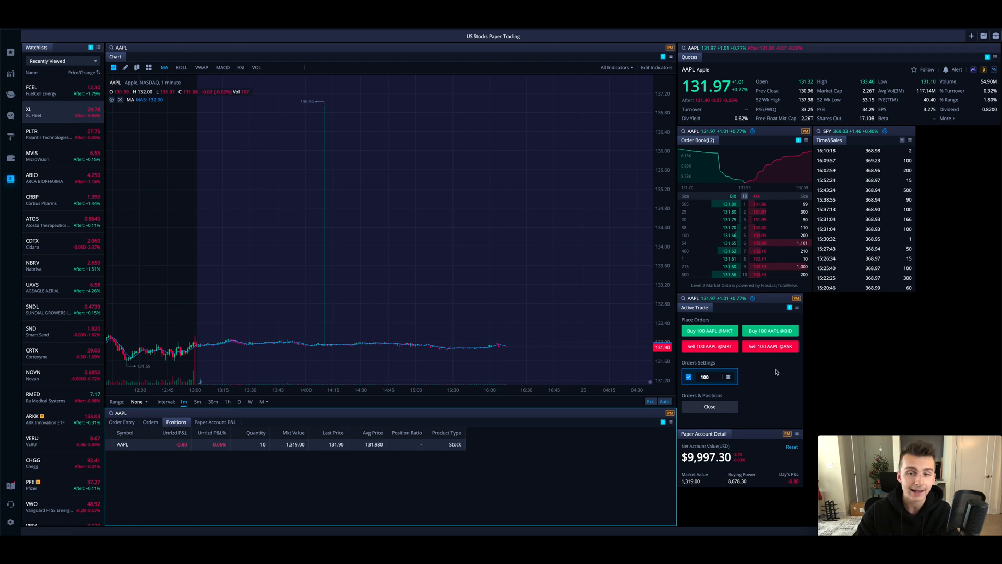
mouse_move(110, 449)
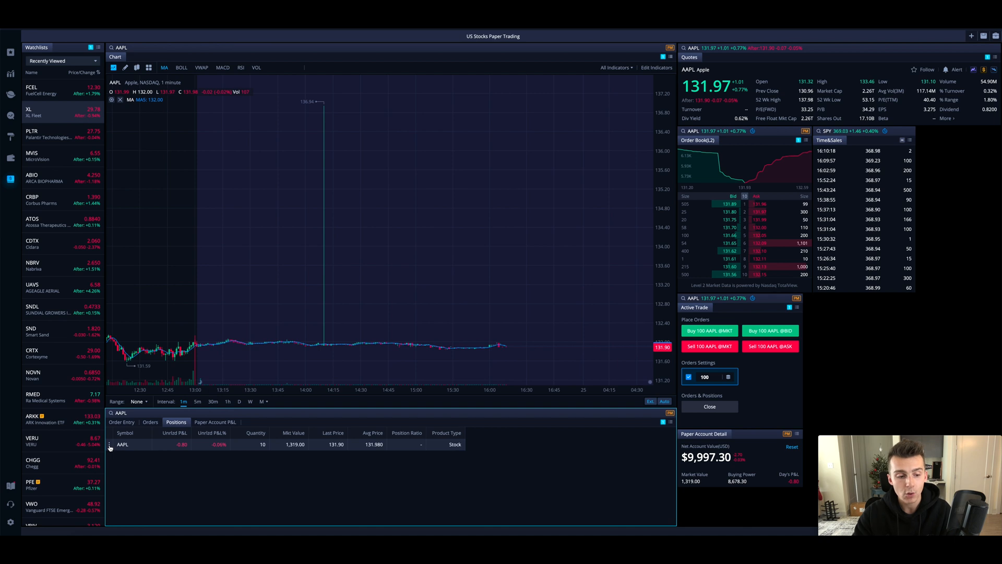
right_click(122, 444)
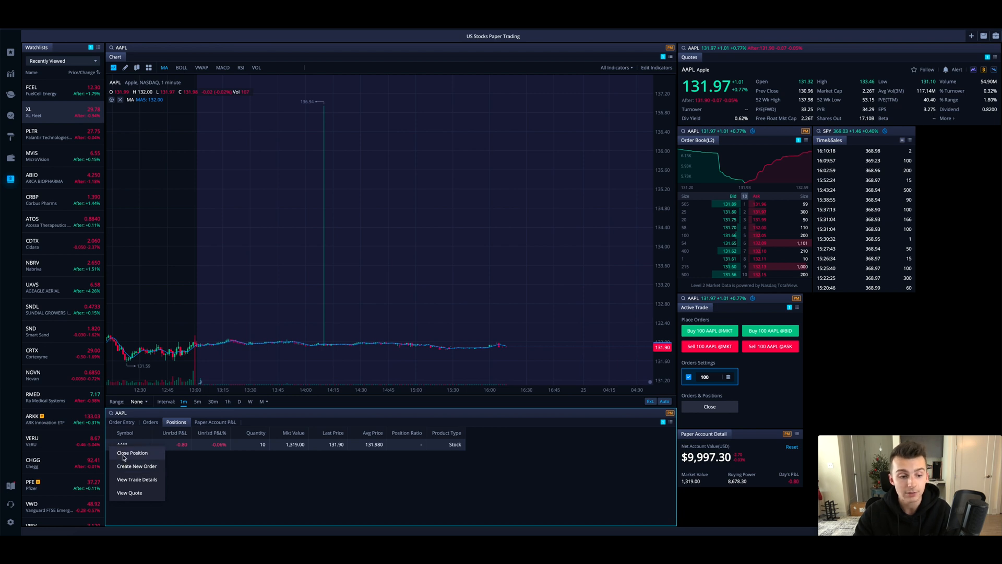
click(132, 452)
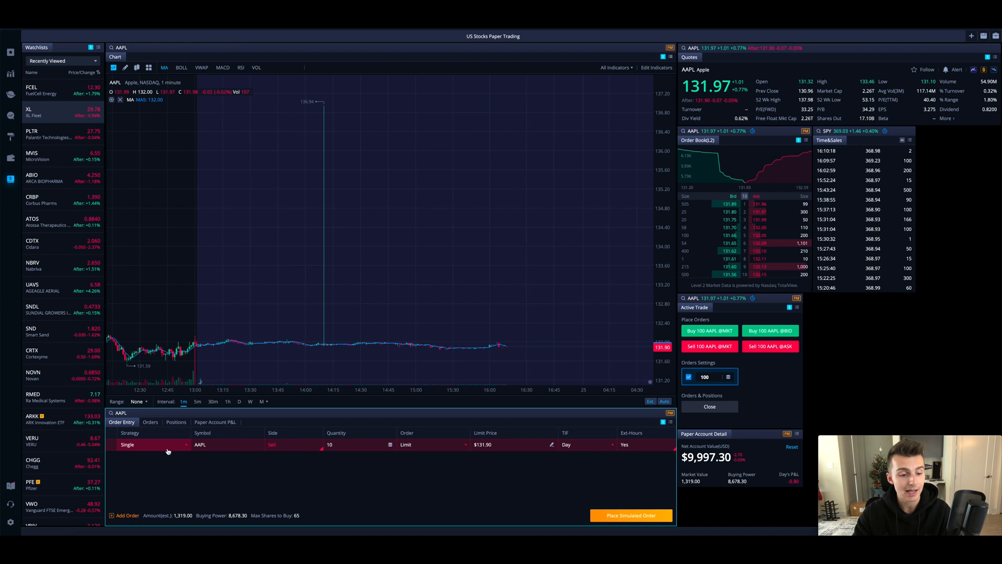
click(351, 444)
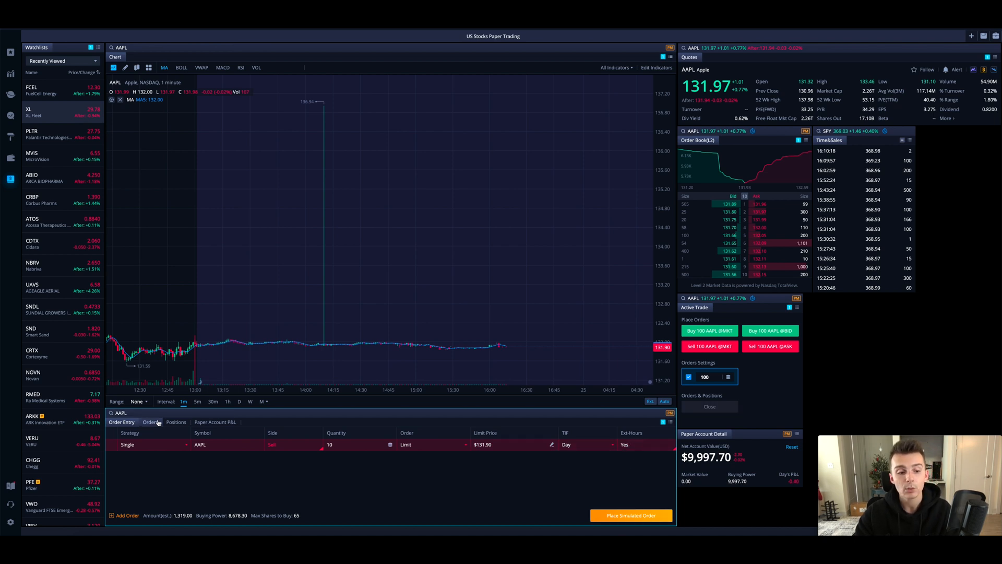
- Verify the filled 10-share AAPL sell at $131.94, no working orders, and no remaining positions
click(150, 422)
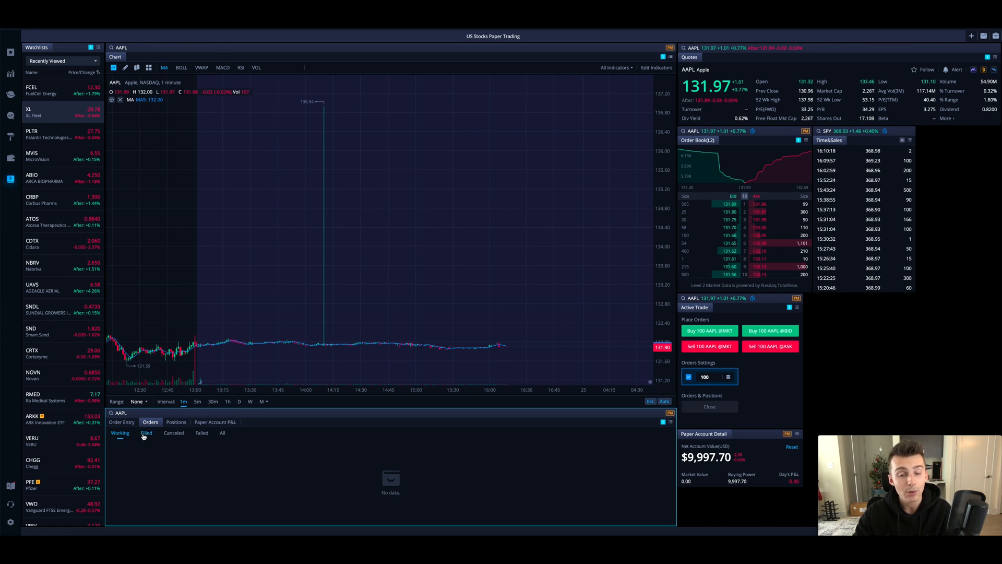
click(145, 432)
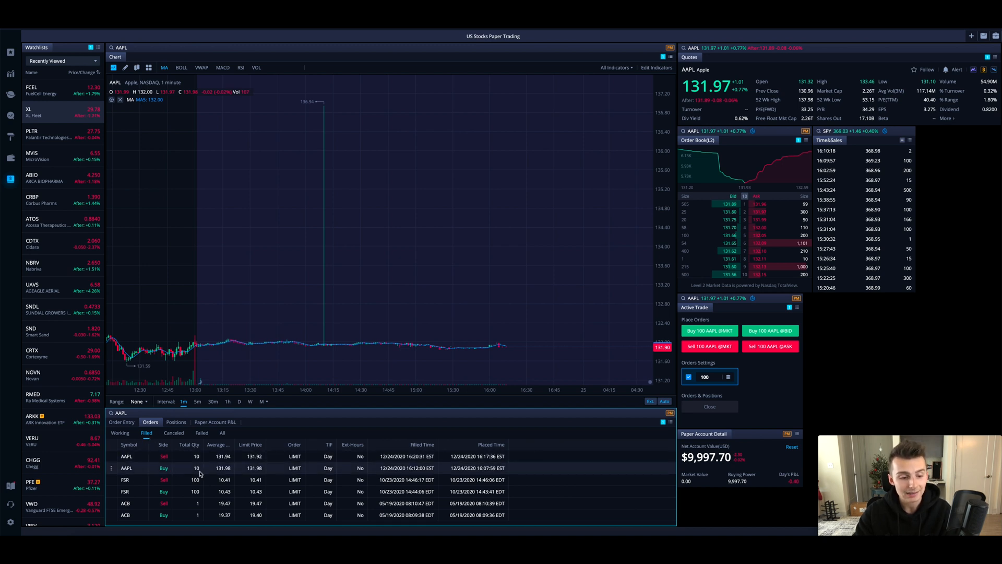
mouse_move(418, 467)
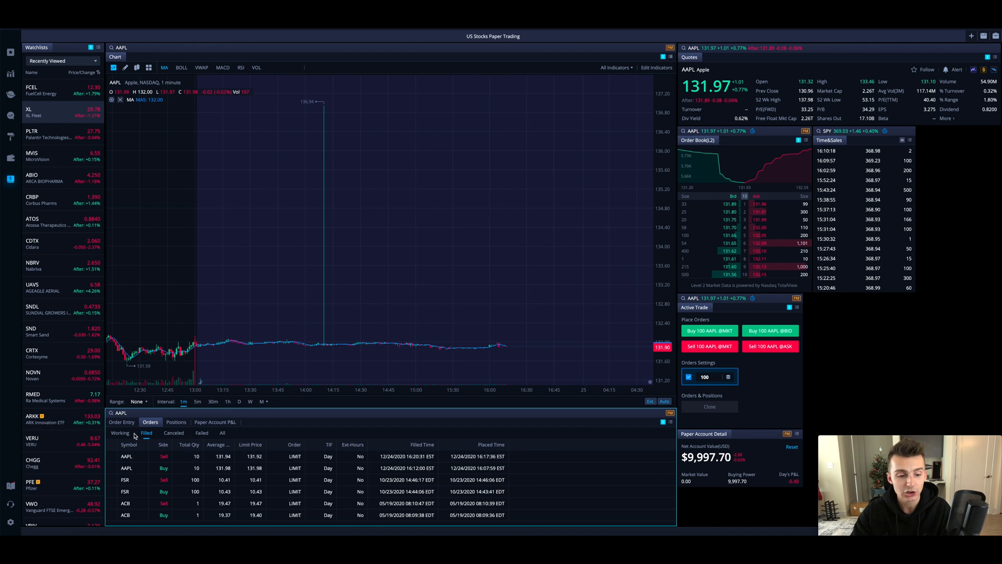
click(120, 433)
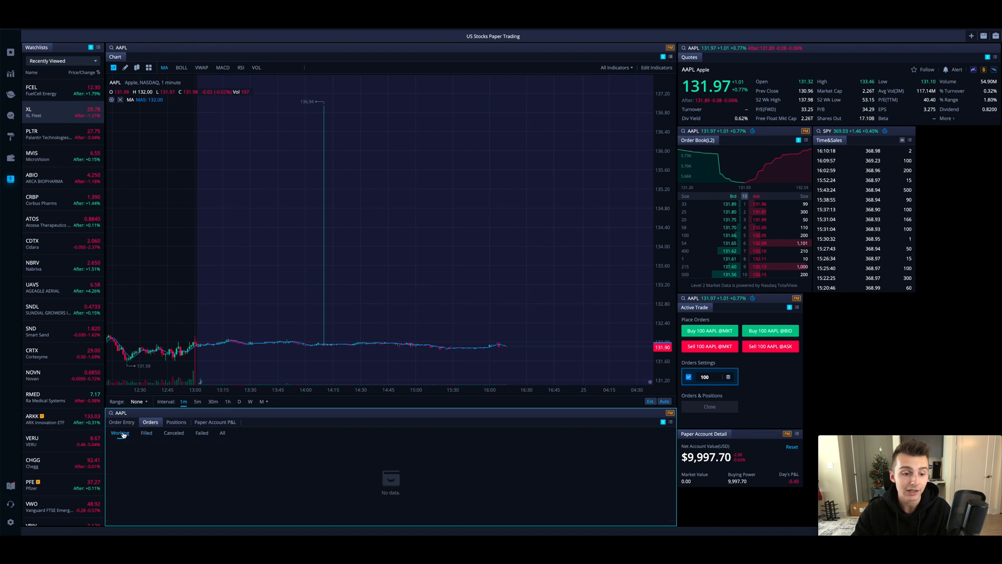
click(176, 421)
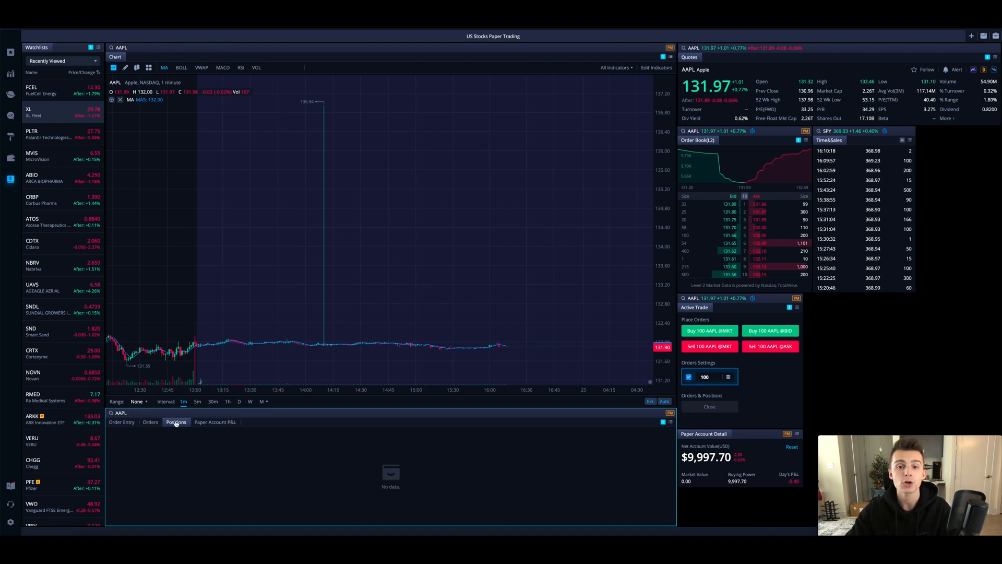
click(216, 422)
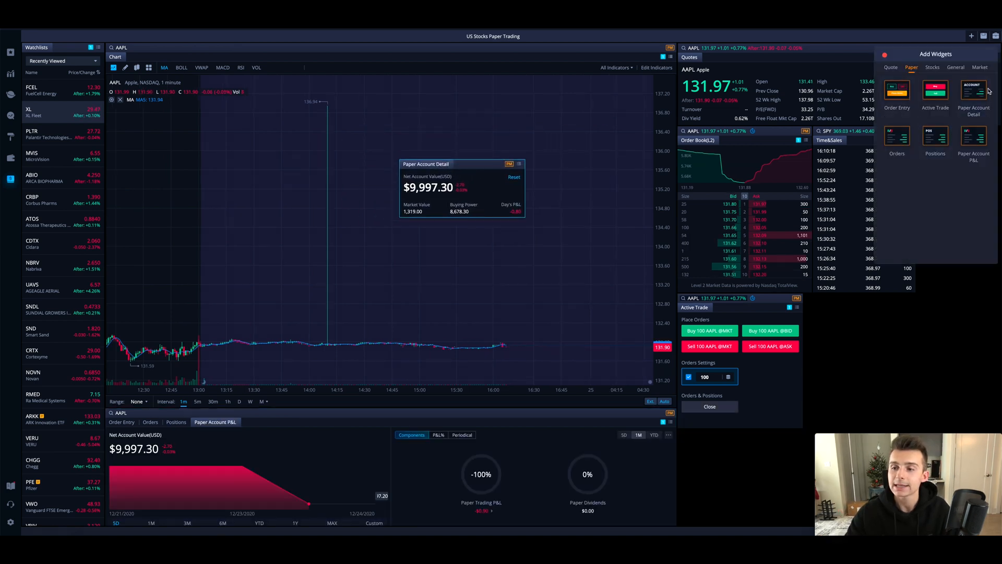
mouse_move(522, 176)
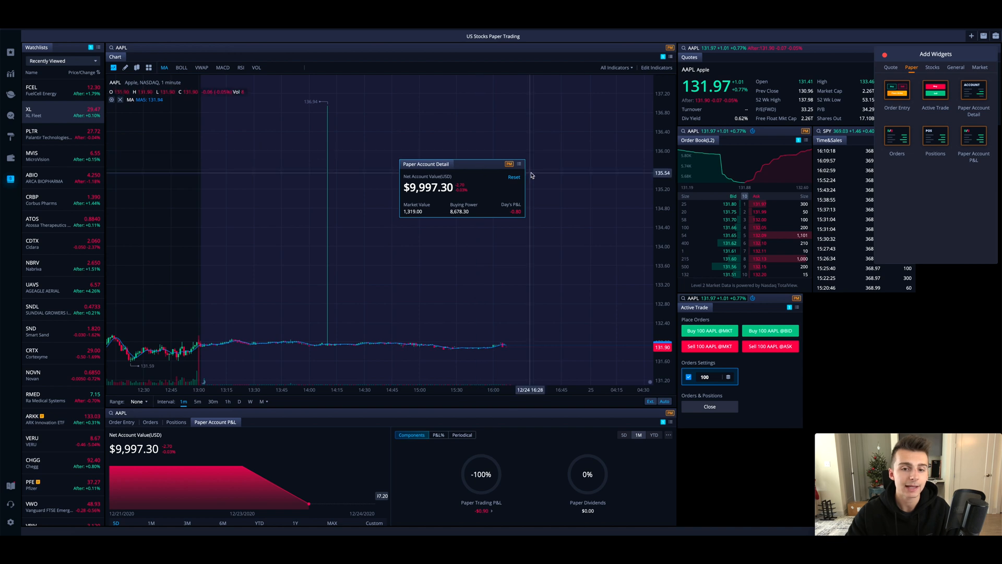
click(514, 177)
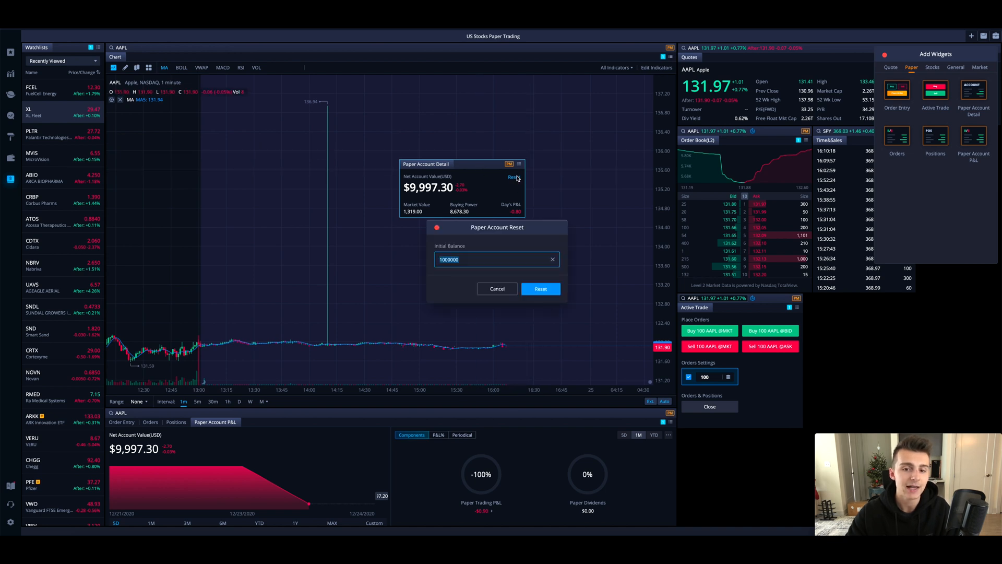
mouse_move(500, 253)
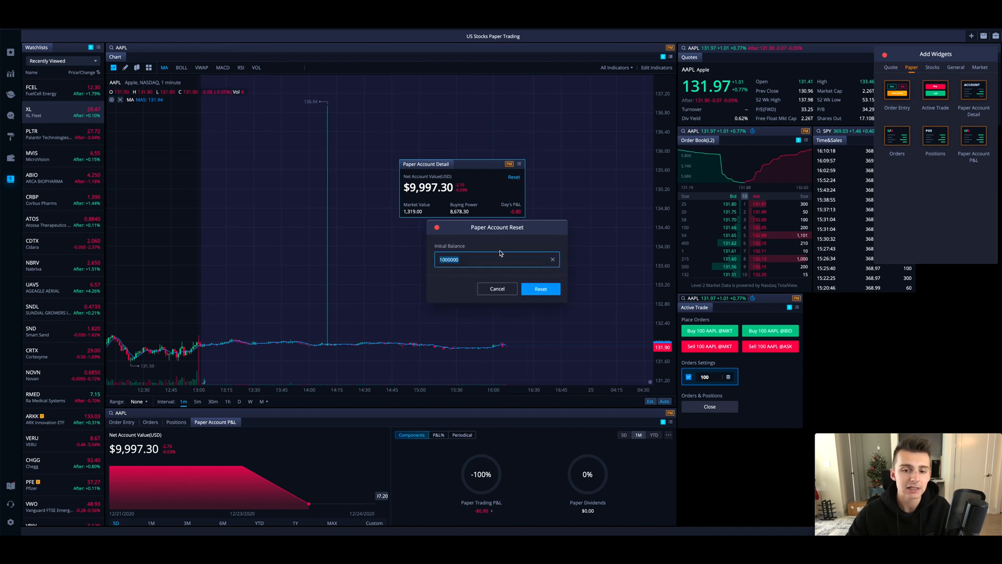
click(497, 288)
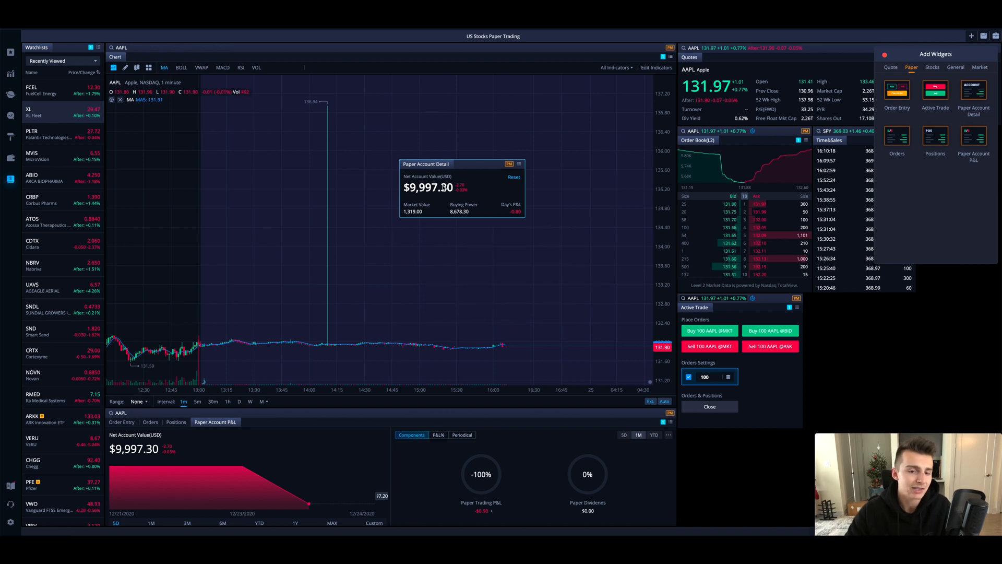
mouse_move(455, 194)
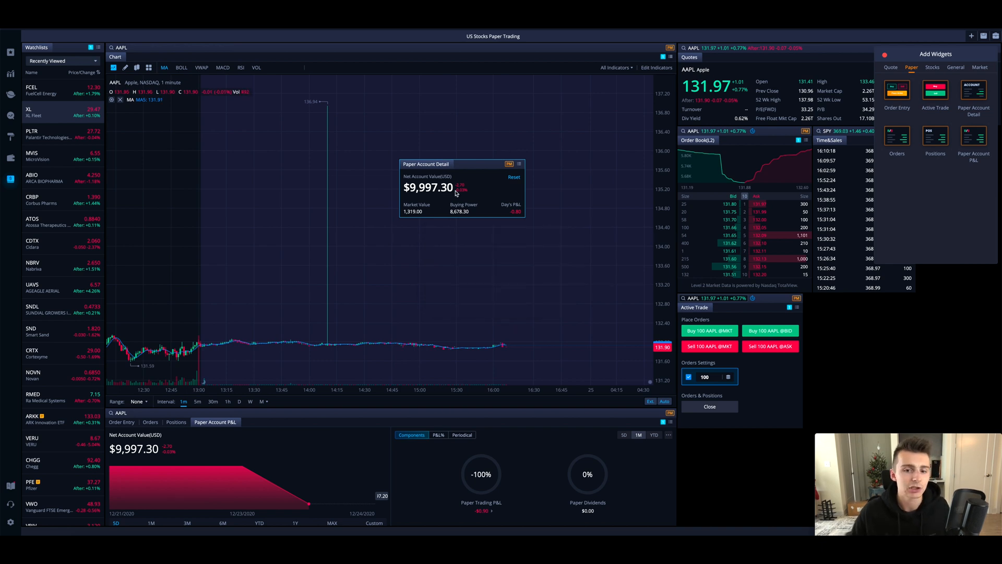